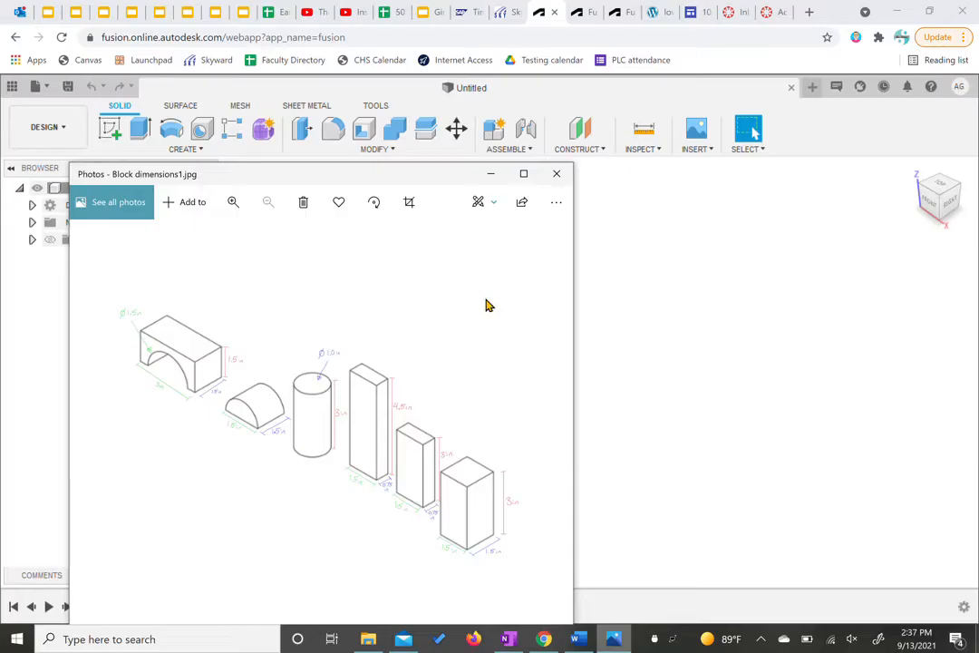
mouse_move(147, 351)
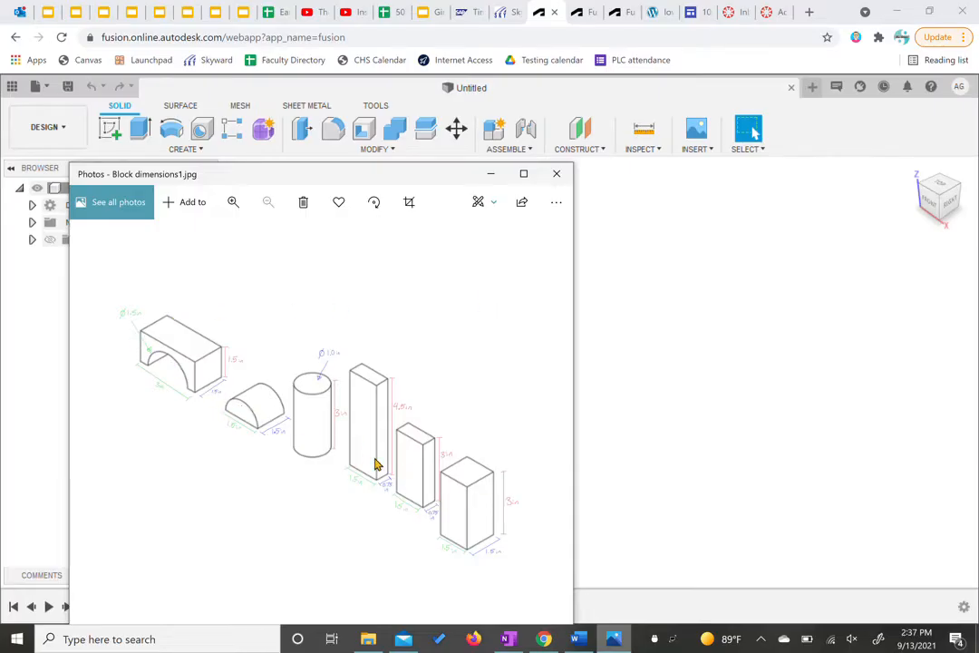
mouse_move(492, 498)
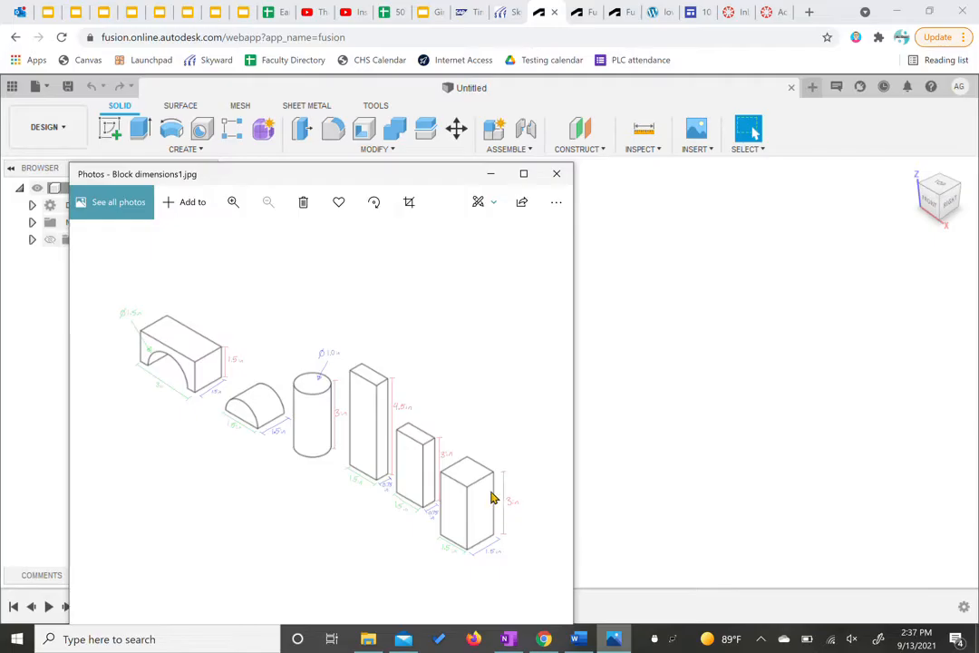
mouse_move(231, 396)
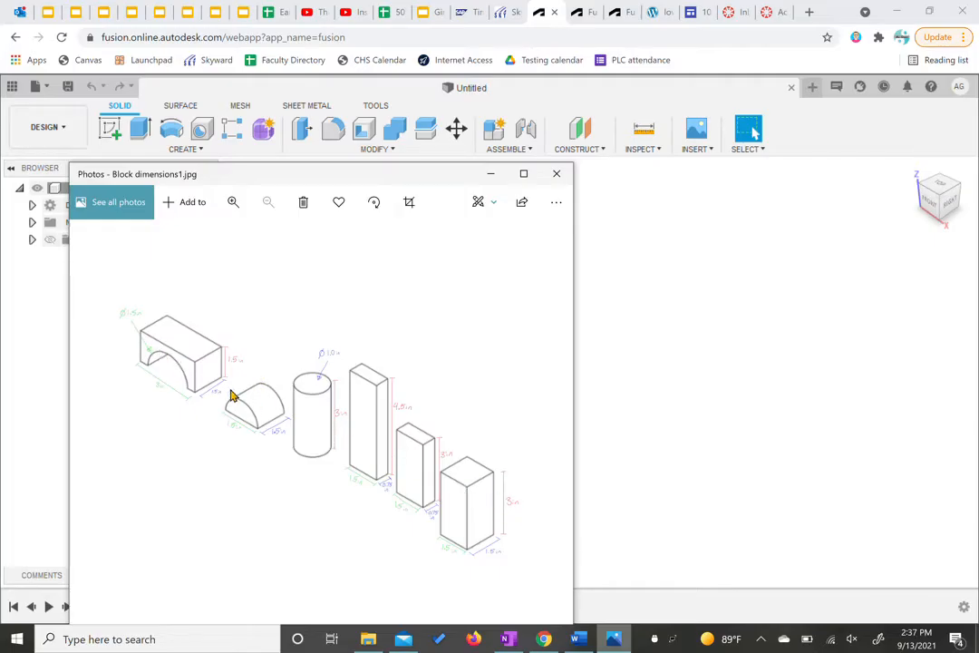
mouse_move(522, 181)
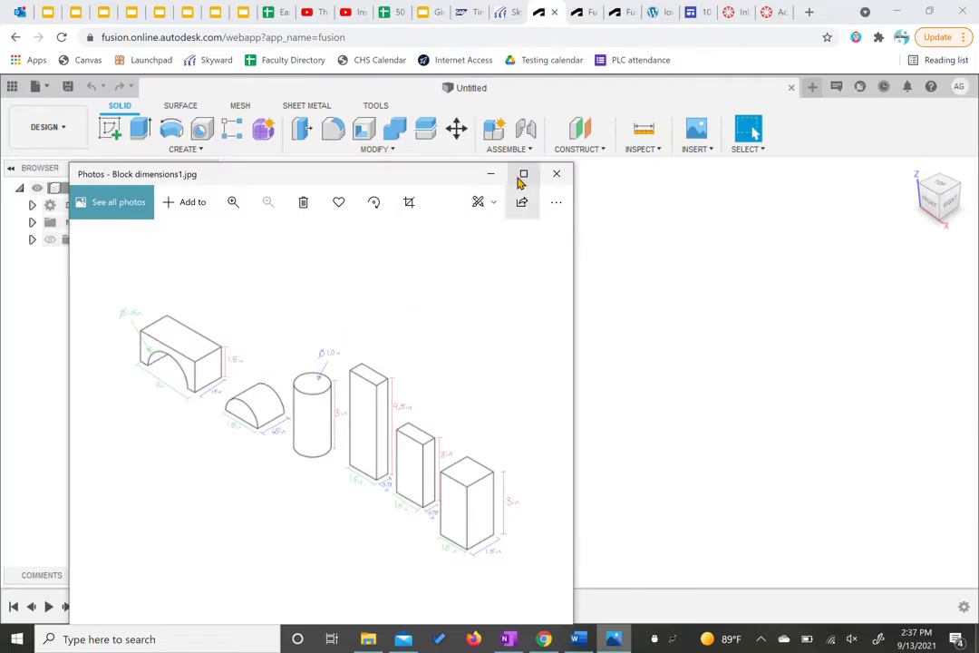
Minimize the reference photo and add a new empty component, Component1
click(557, 173)
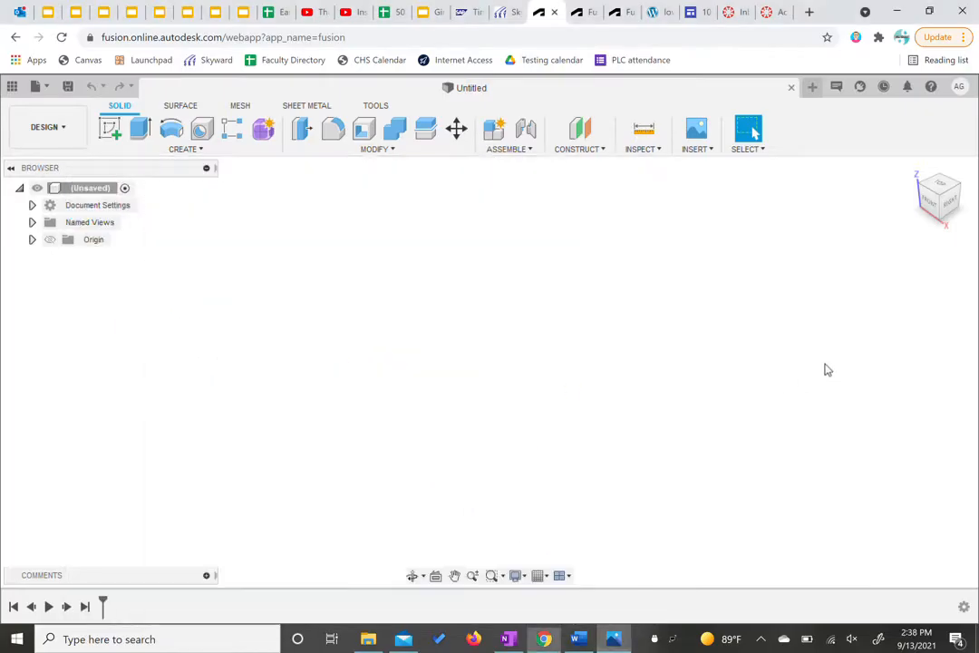
mouse_move(188, 243)
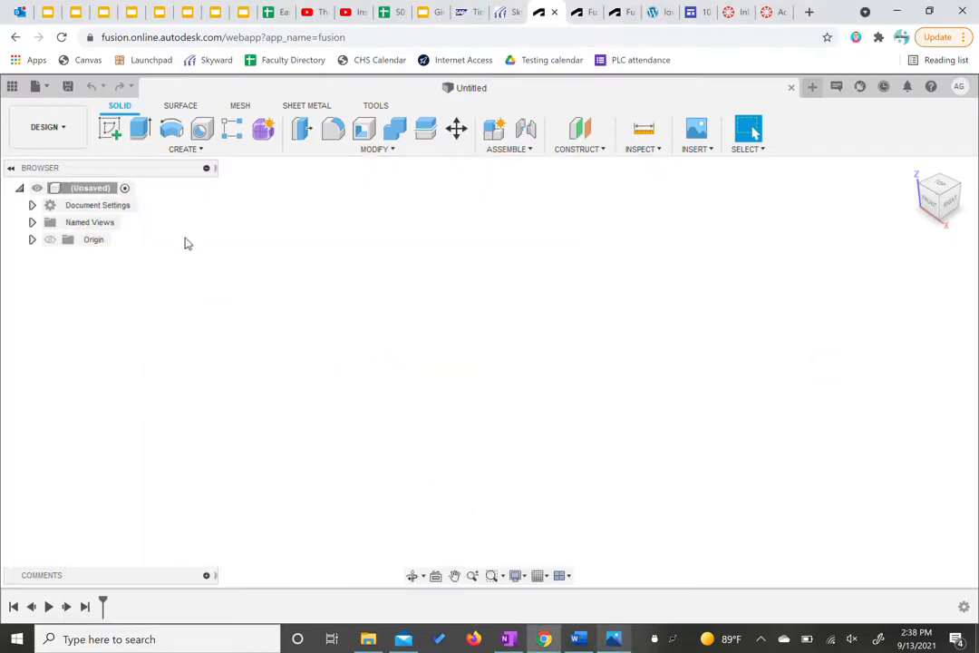
click(185, 148)
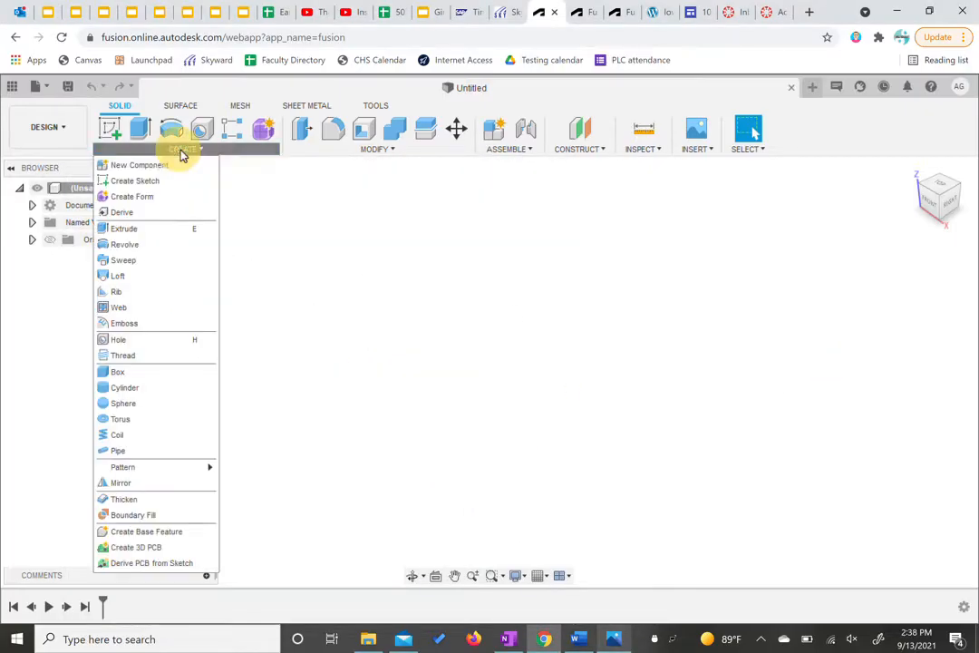
click(547, 338)
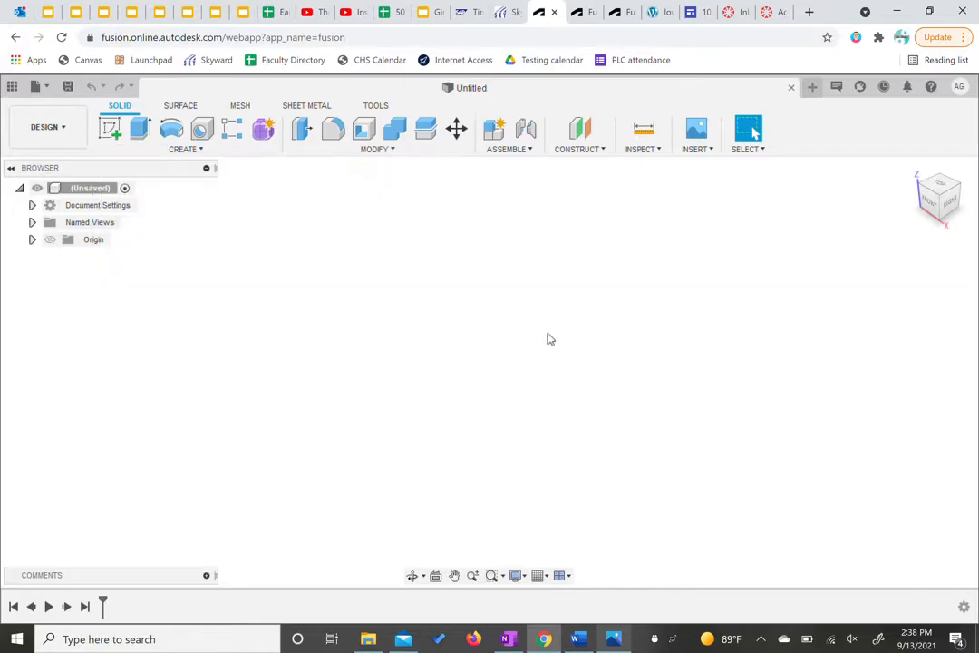
click(494, 129)
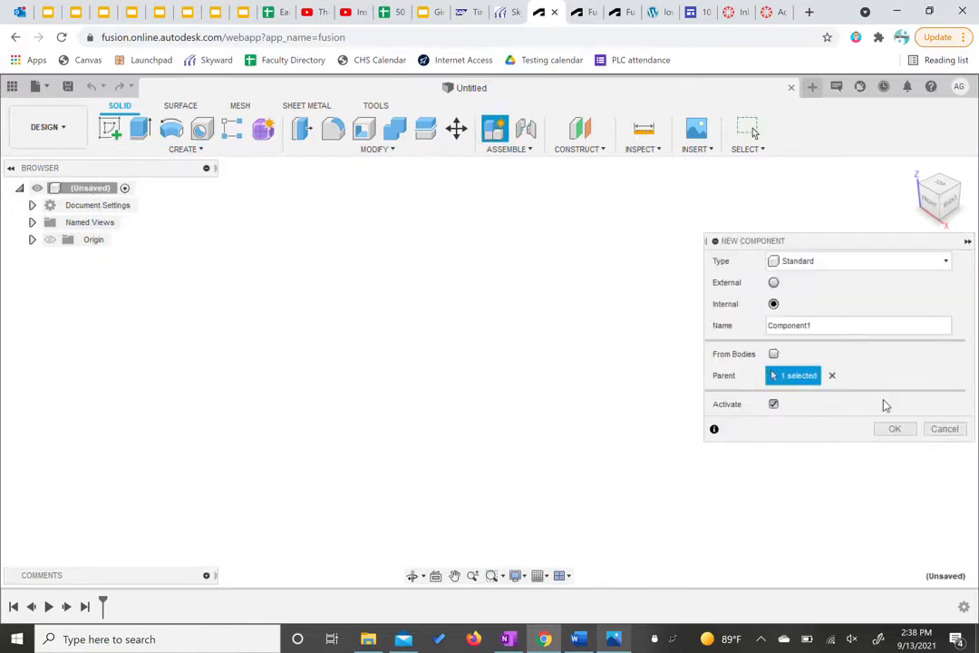
click(893, 428)
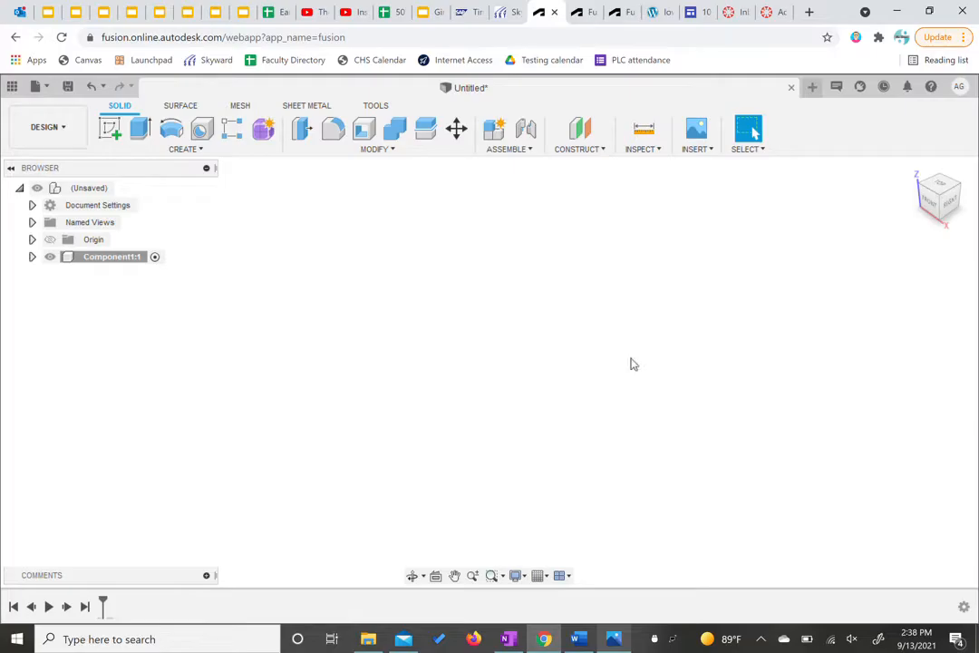
Start a new sketch on the front XZ plane
click(110, 128)
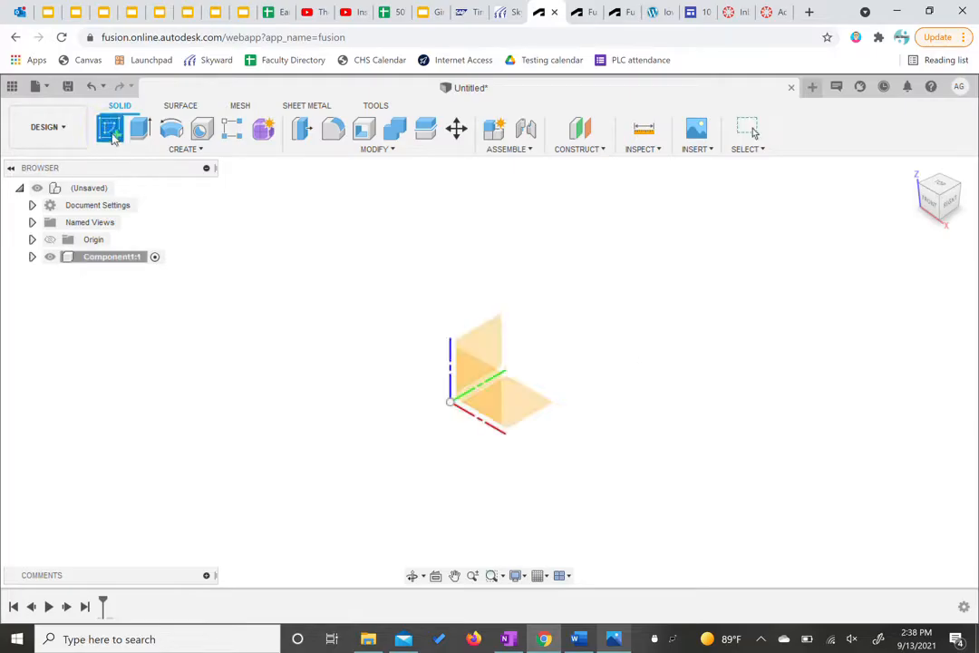
click(109, 129)
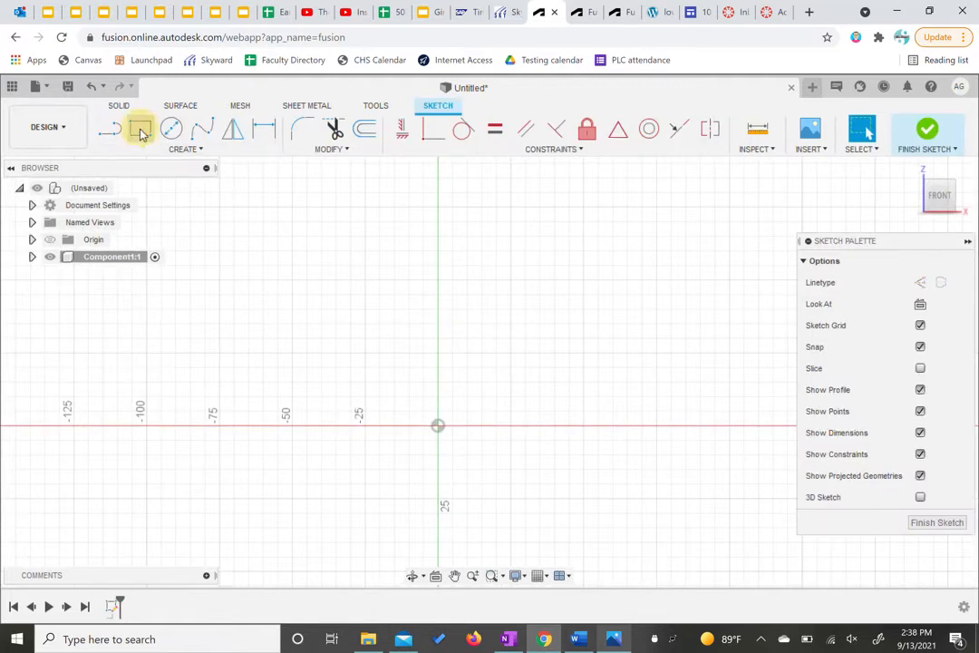
click(140, 129)
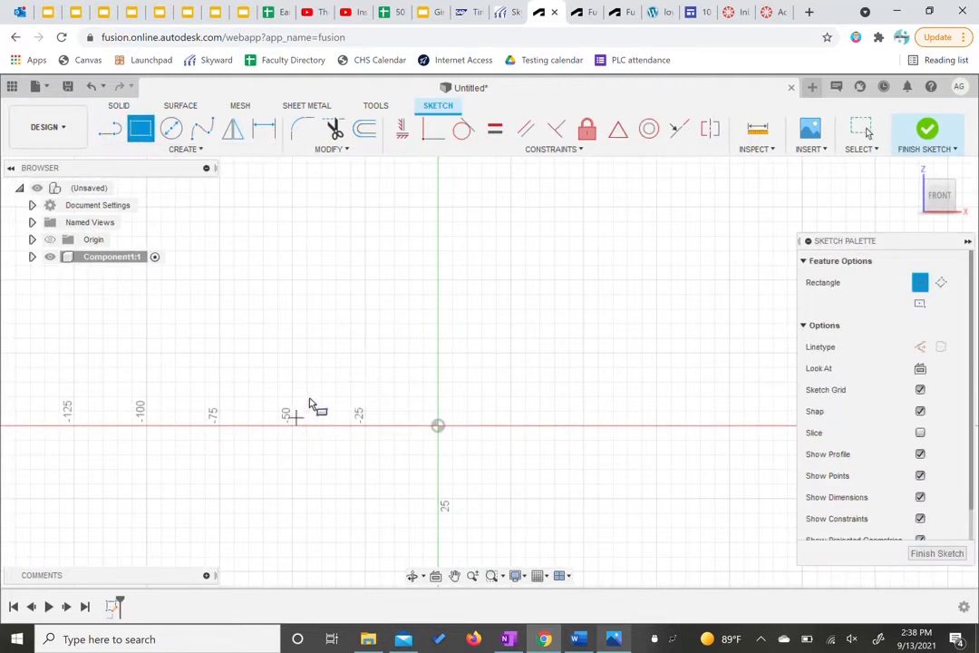
mouse_move(313, 340)
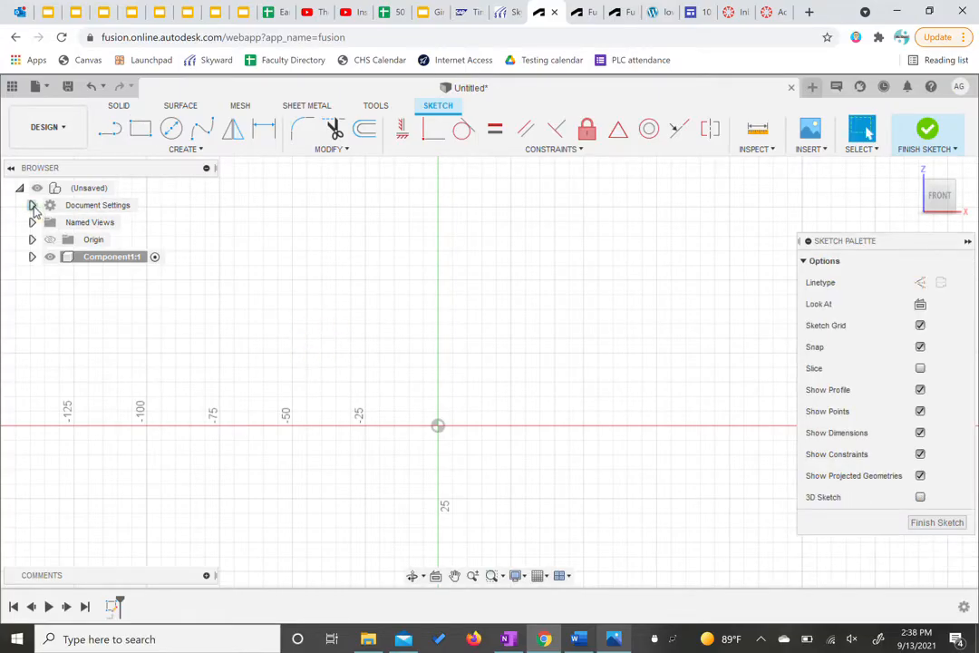
Change the document units from millimetres to inches
click(32, 205)
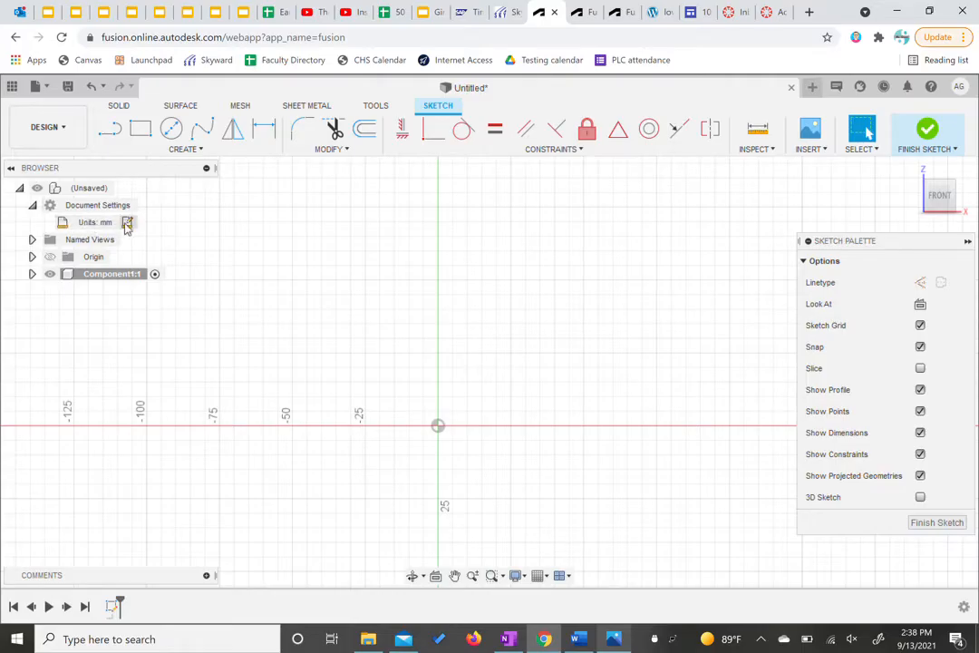
click(128, 222)
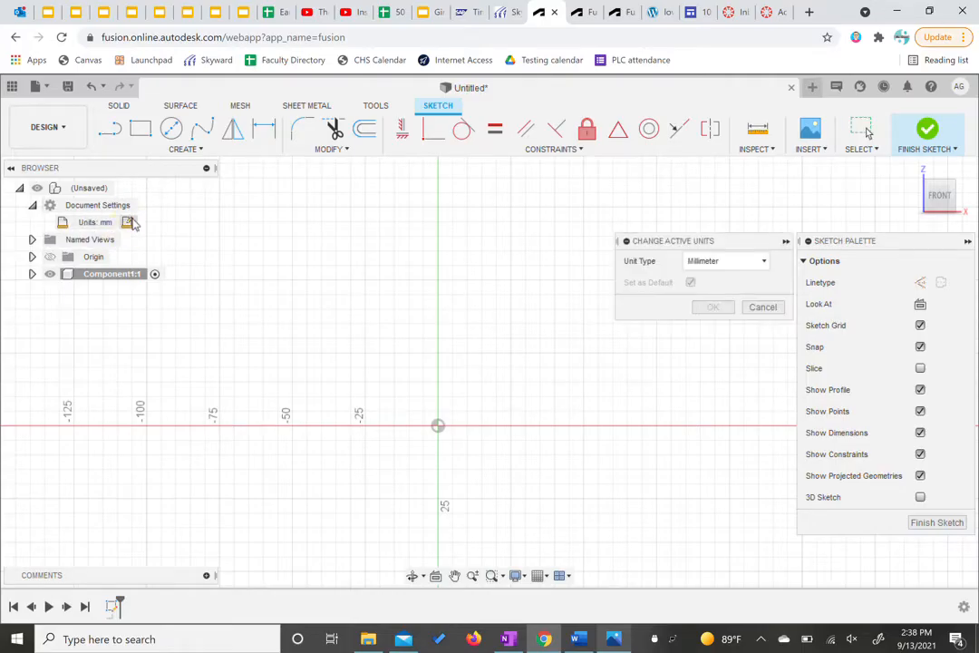
click(725, 260)
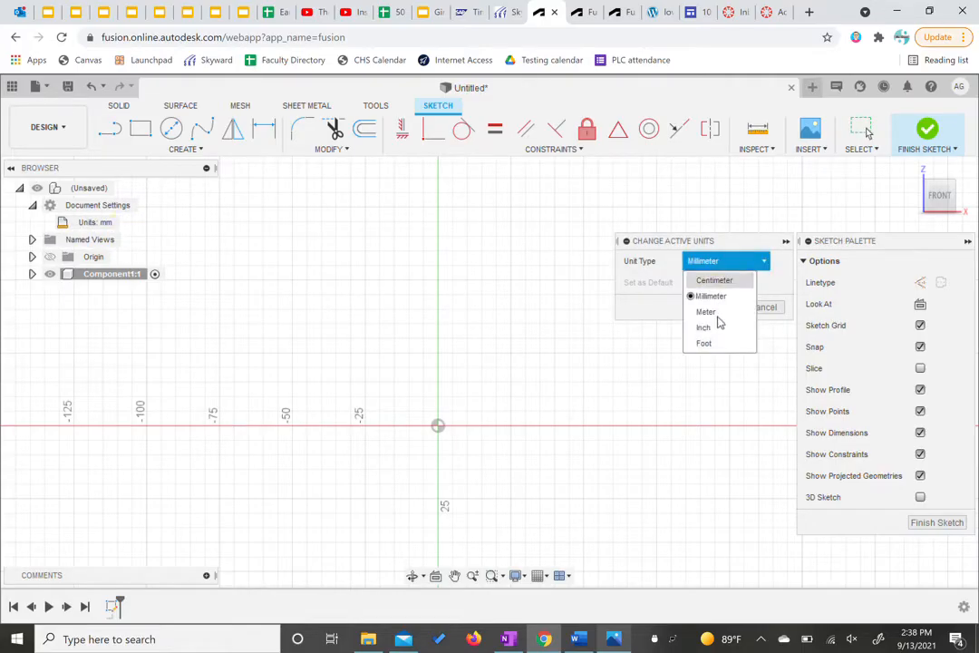
click(704, 328)
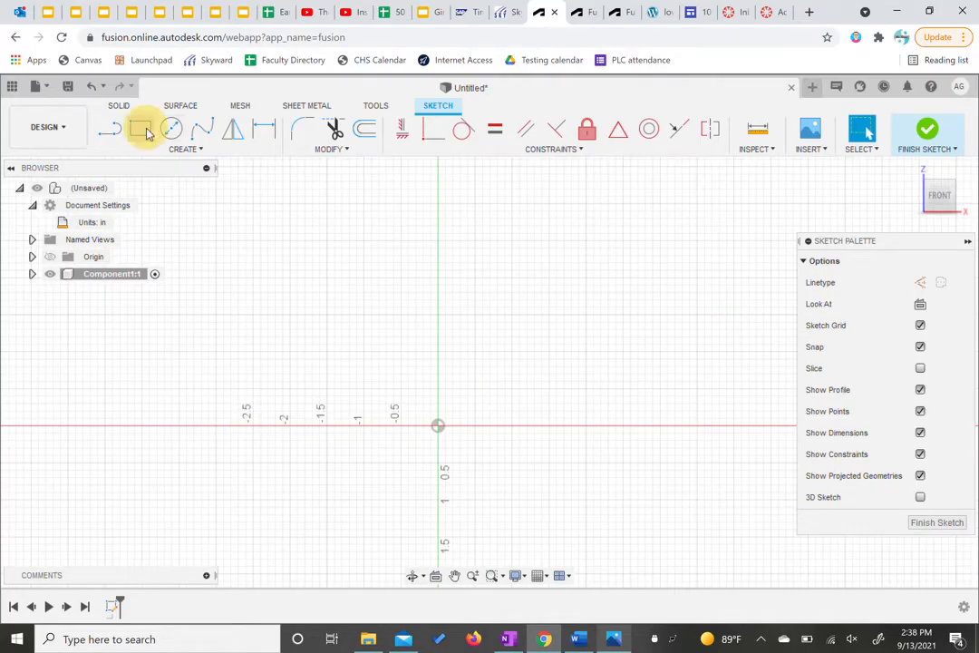
Draw a 3 in by 1.5 in rectangle from the origin, extending left and up
click(140, 128)
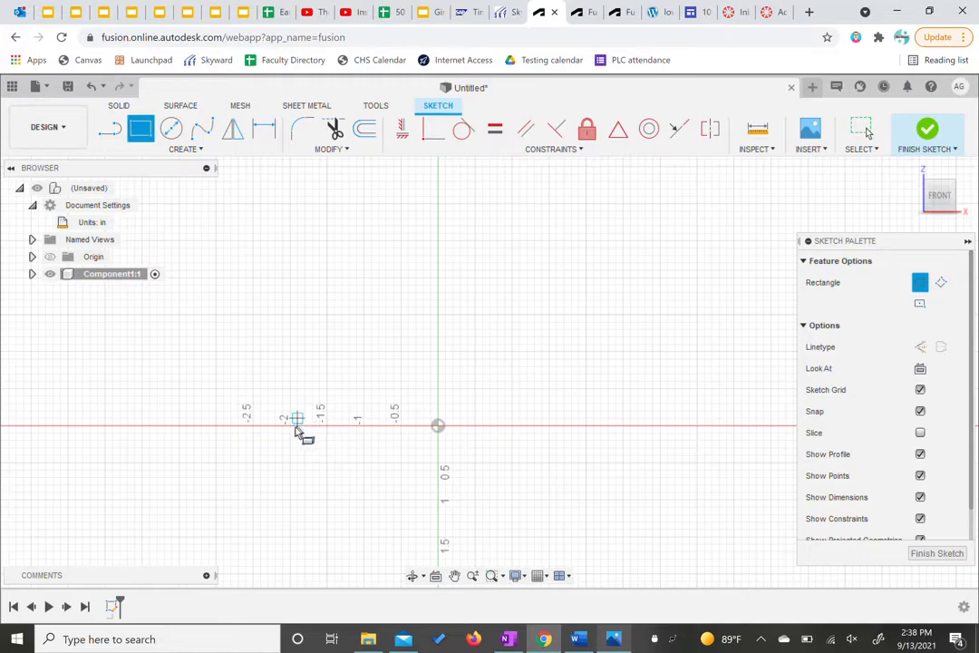
mouse_move(354, 426)
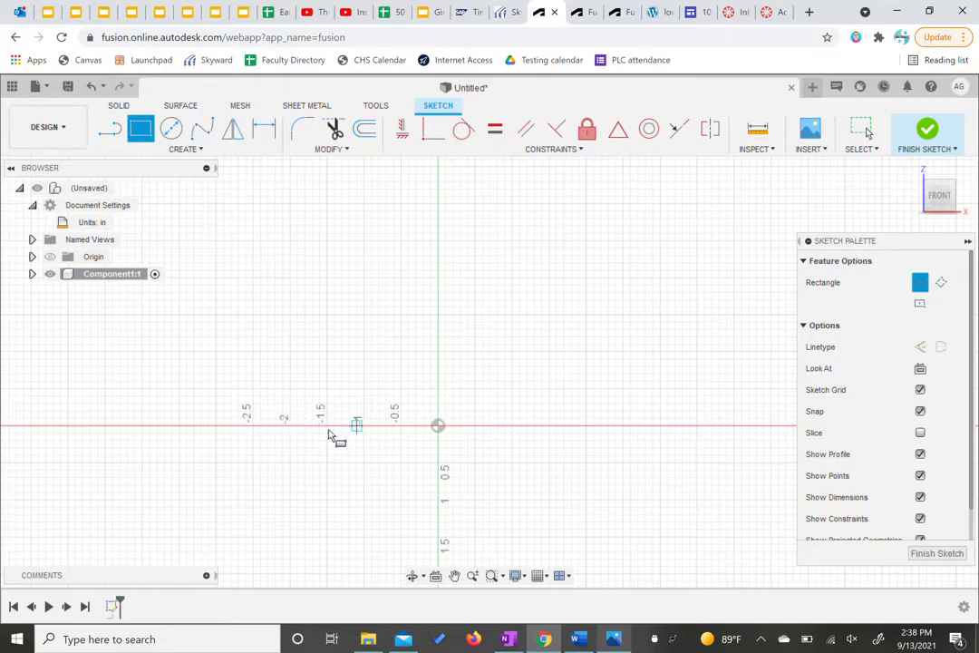
mouse_move(217, 426)
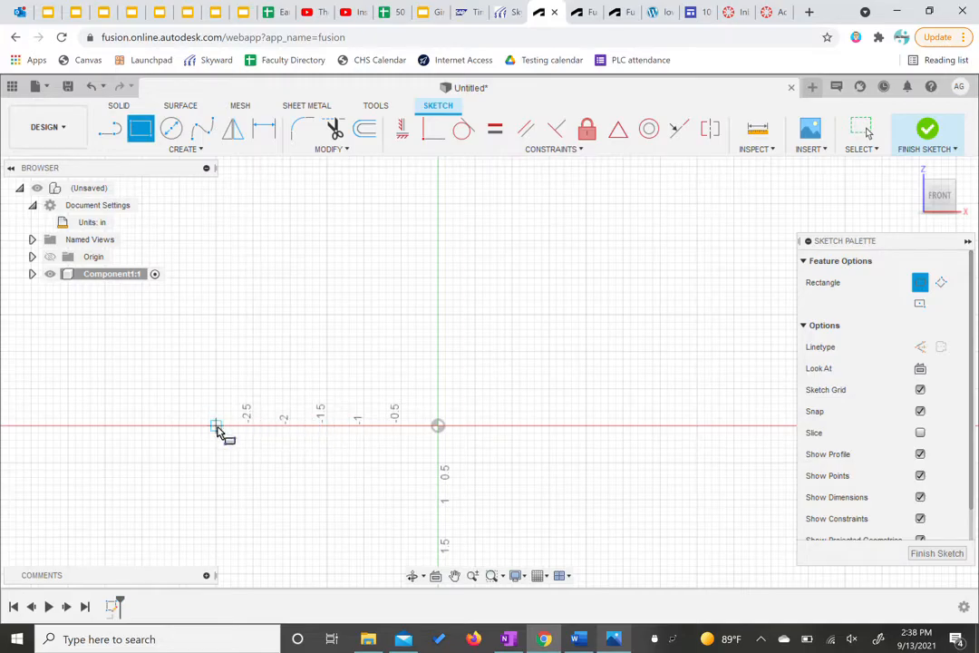
drag(216, 427, 379, 337)
text(1.5)
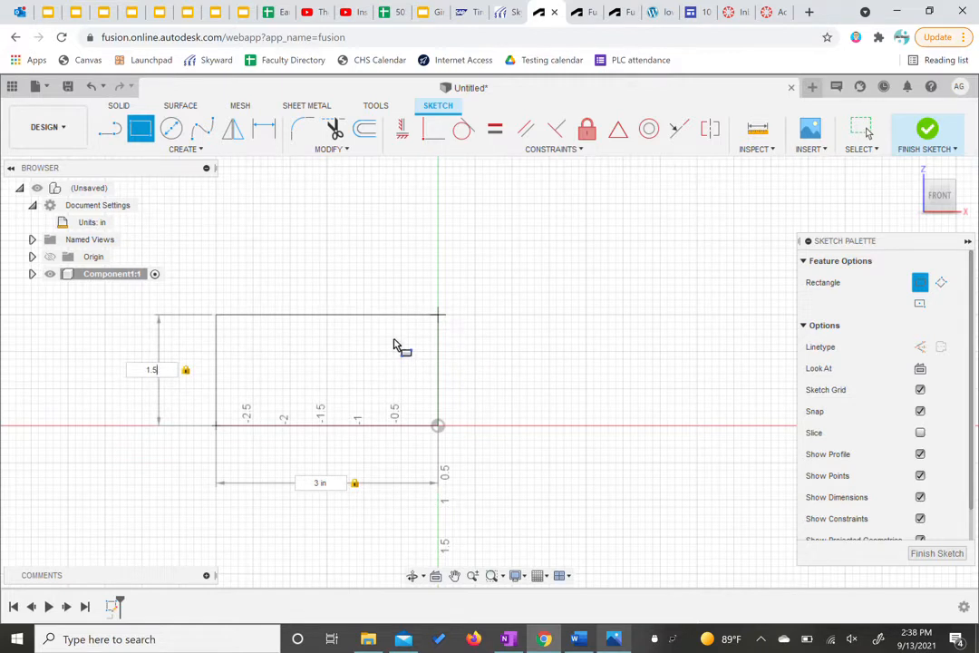
click(327, 370)
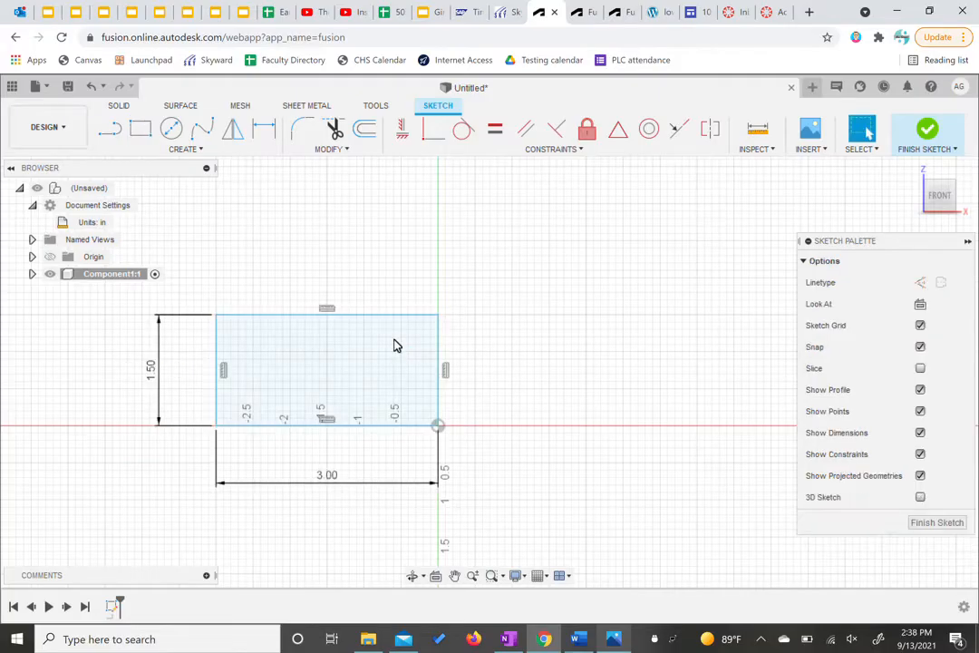
click(352, 393)
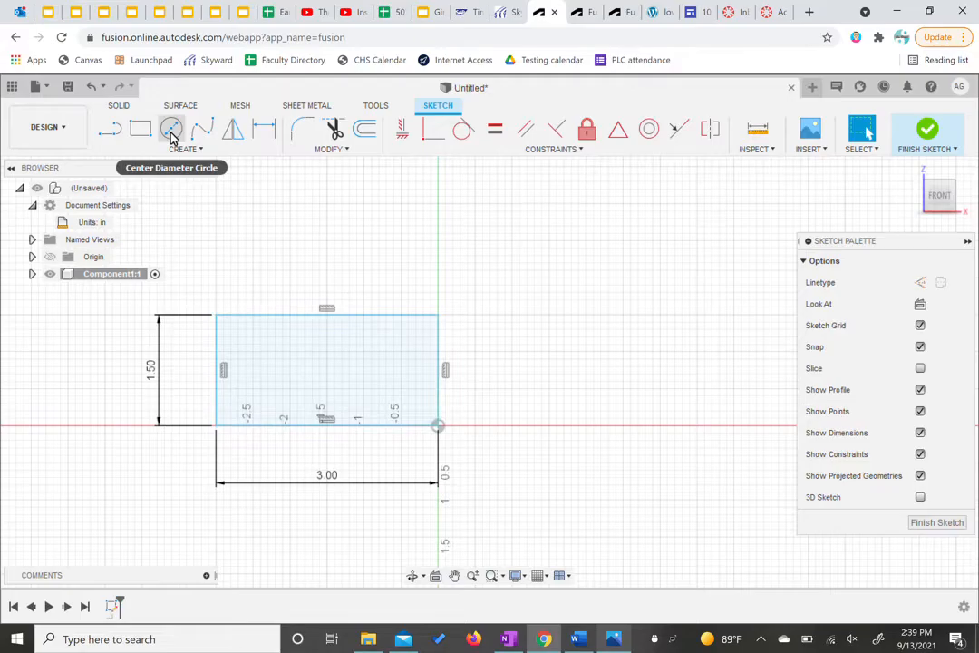
Place a 1.50-diameter circle on the rectangle's bottom edge and trim away its lower half
click(172, 127)
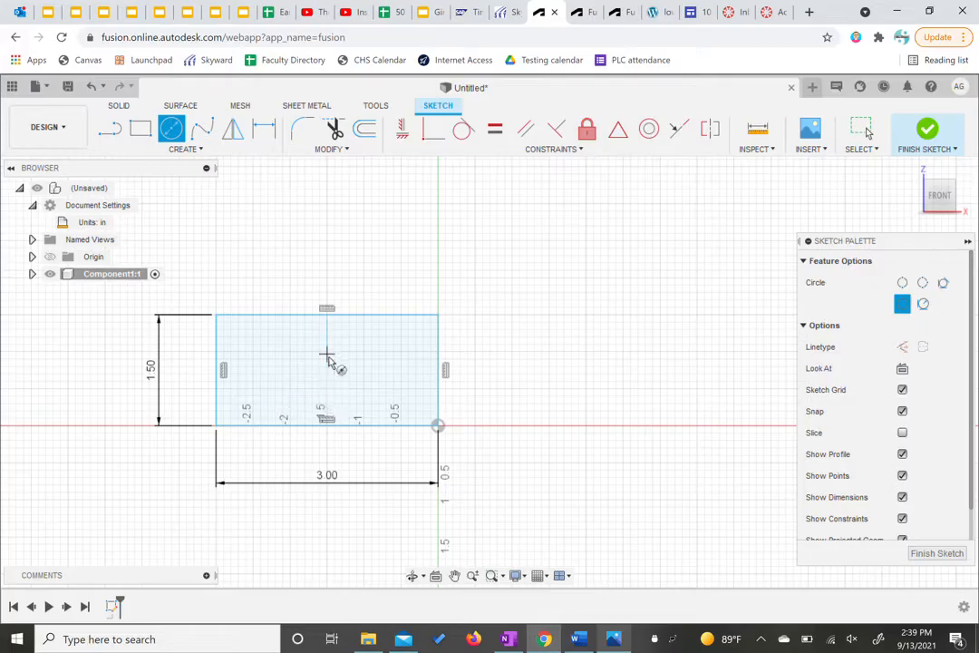
mouse_move(337, 435)
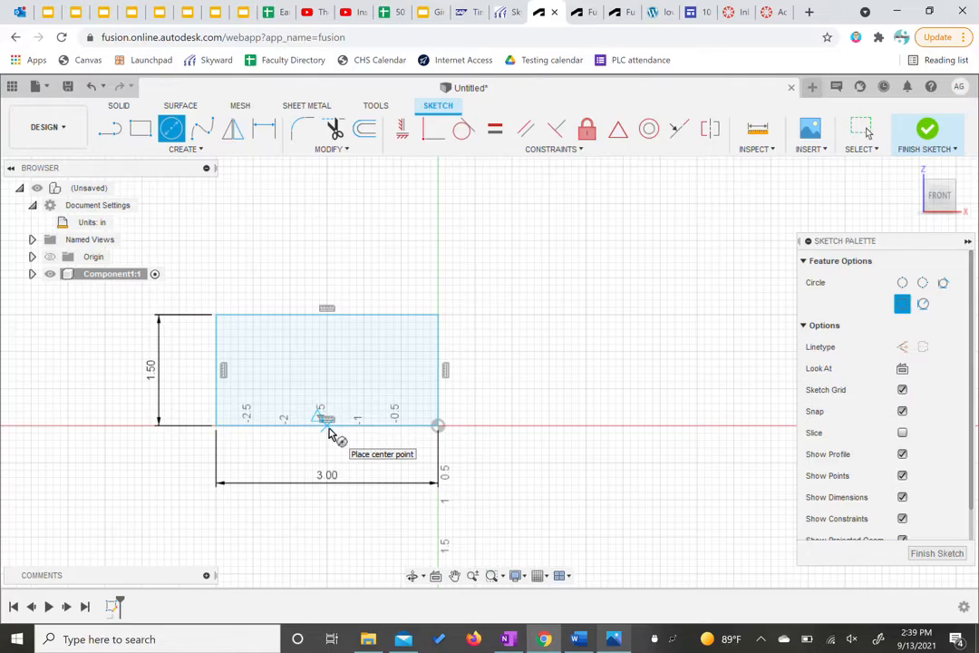
click(326, 424)
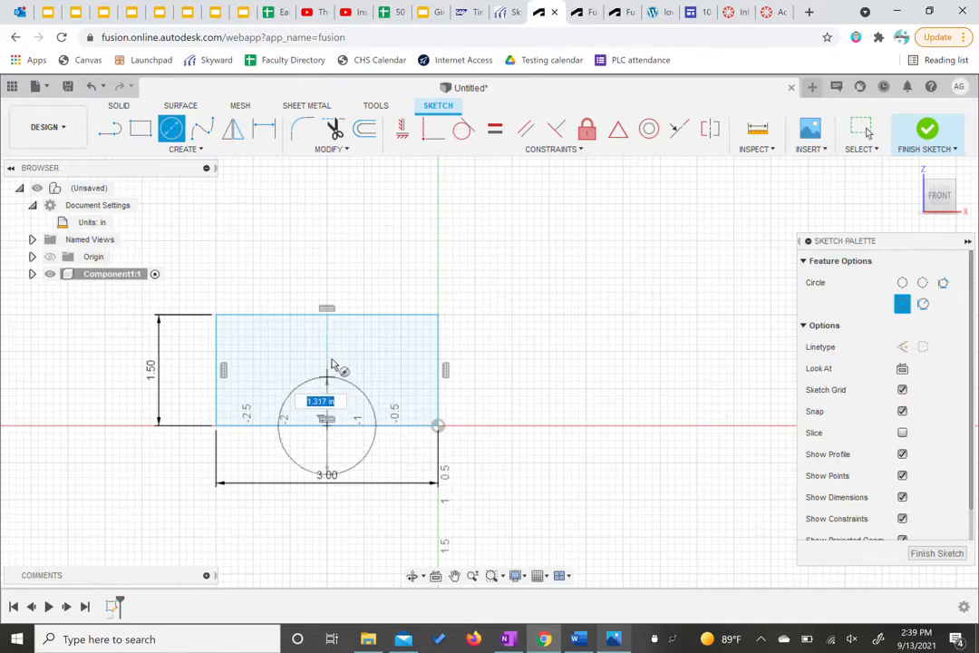
mouse_move(352, 351)
text(1.5)
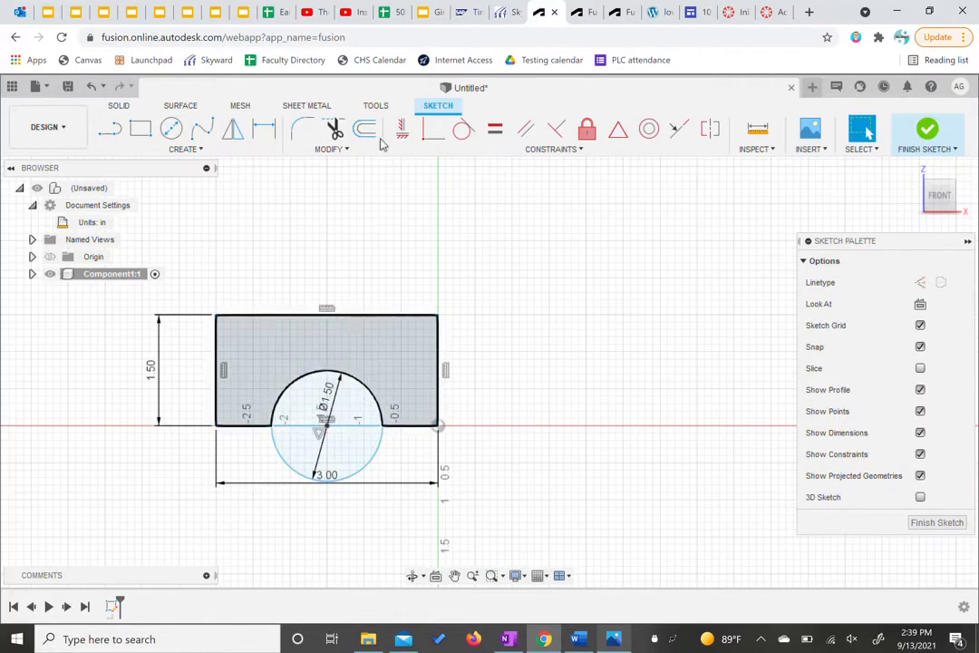
click(327, 444)
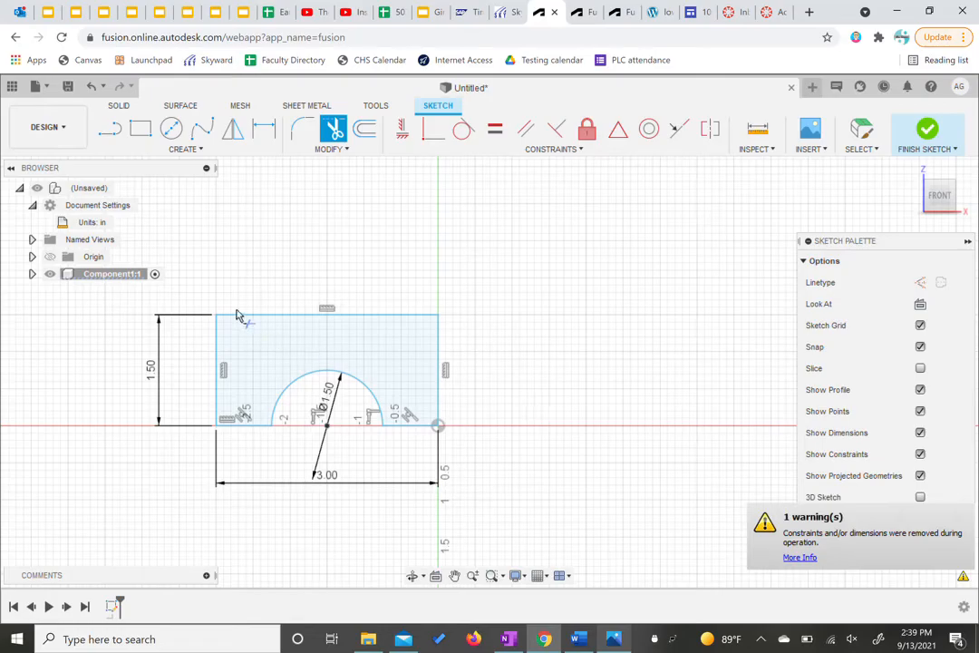
mouse_move(381, 186)
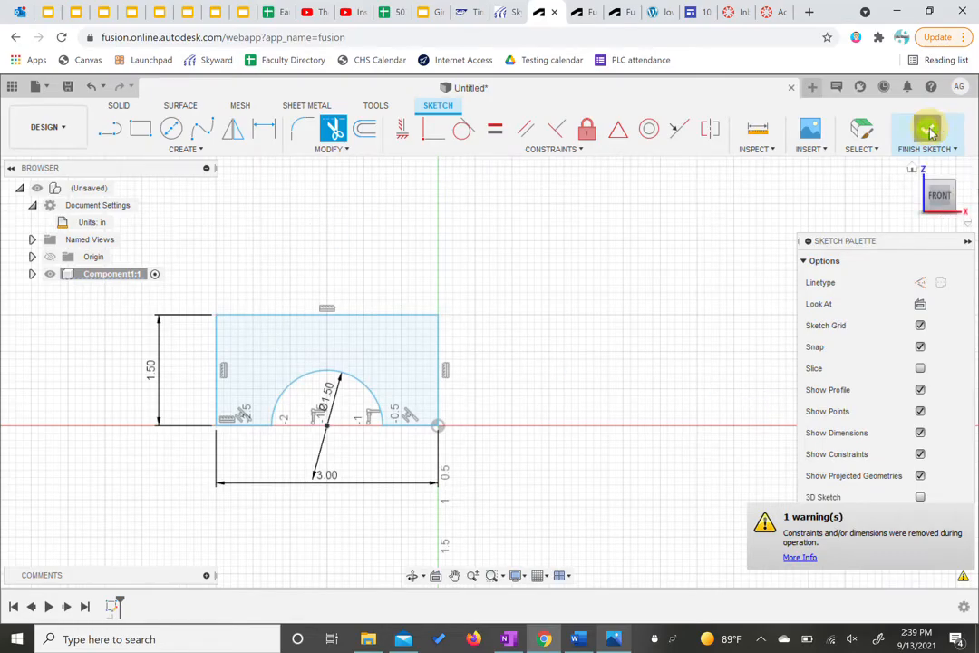
Finish the arch sketch and extrude its profile into a solid
click(926, 132)
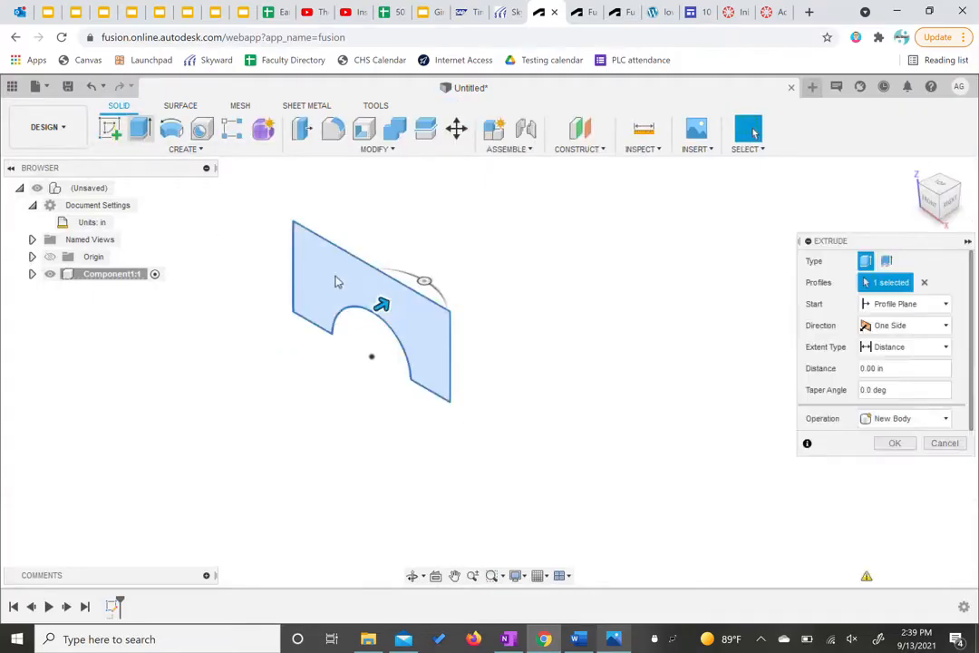
click(413, 325)
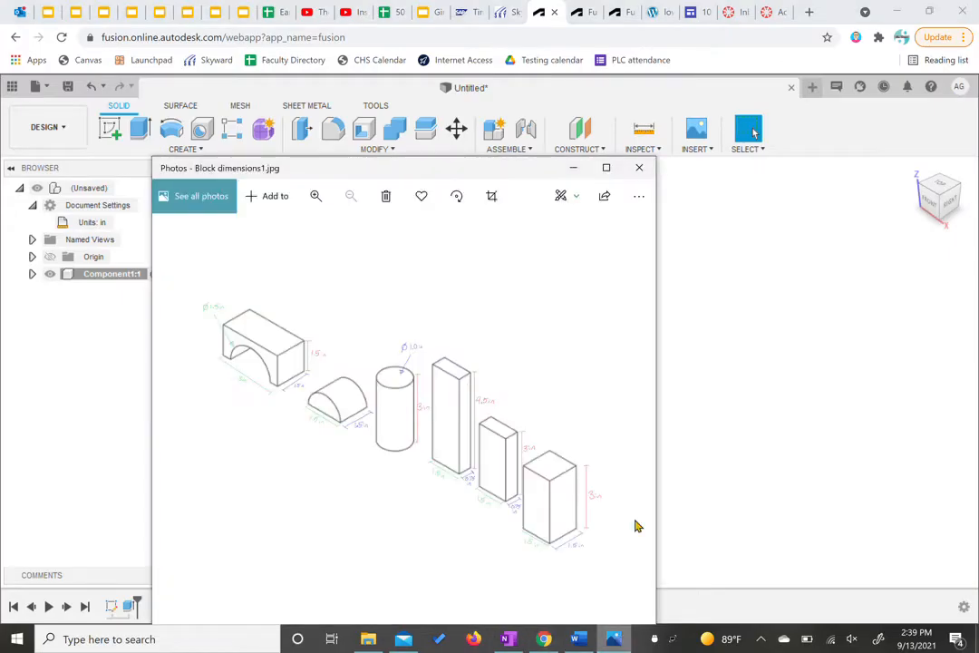
mouse_move(299, 389)
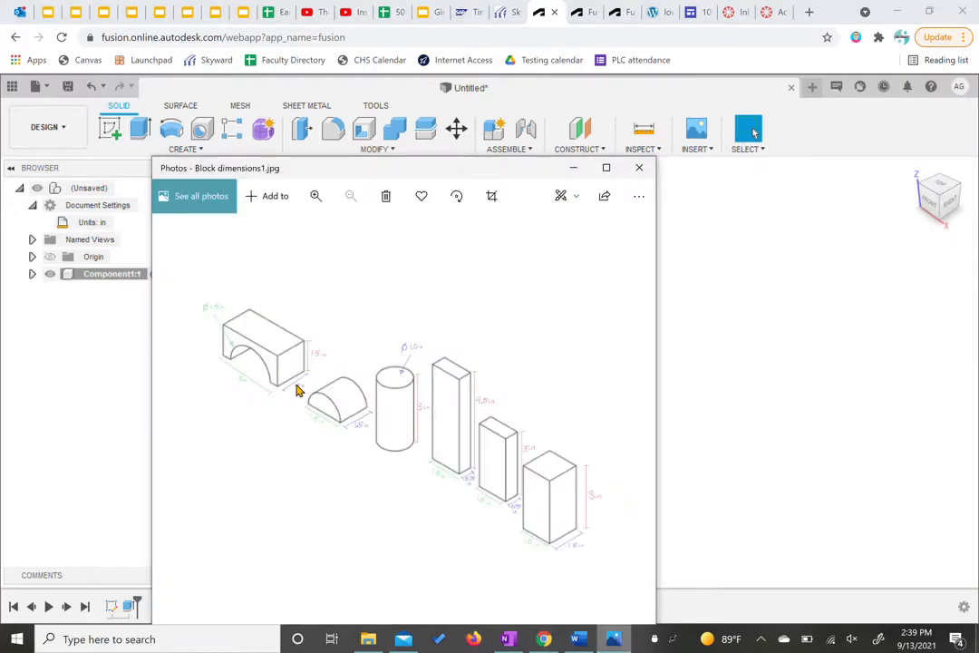
mouse_move(293, 339)
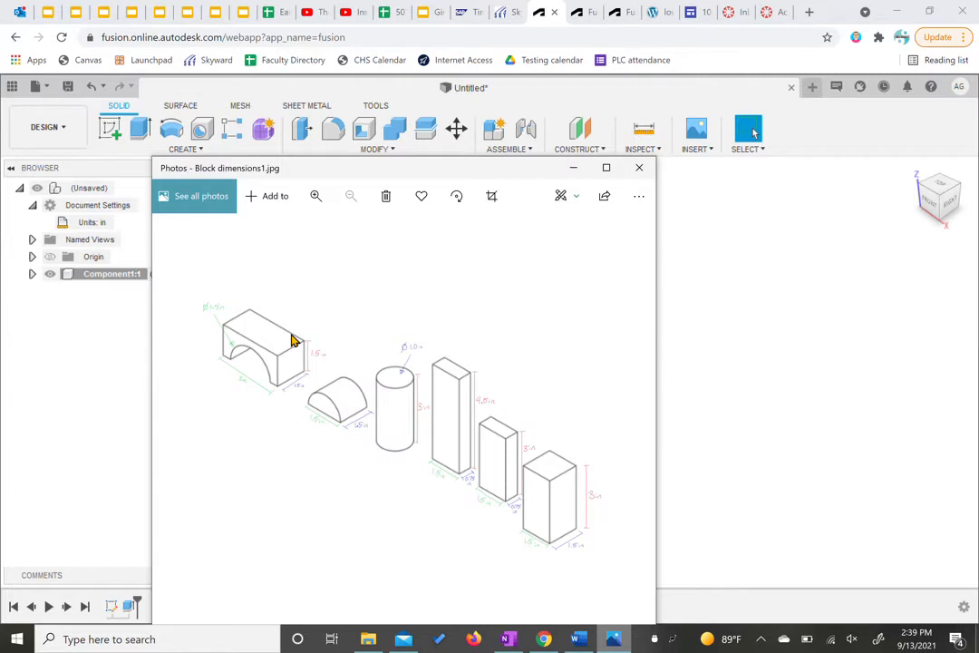
mouse_move(589, 178)
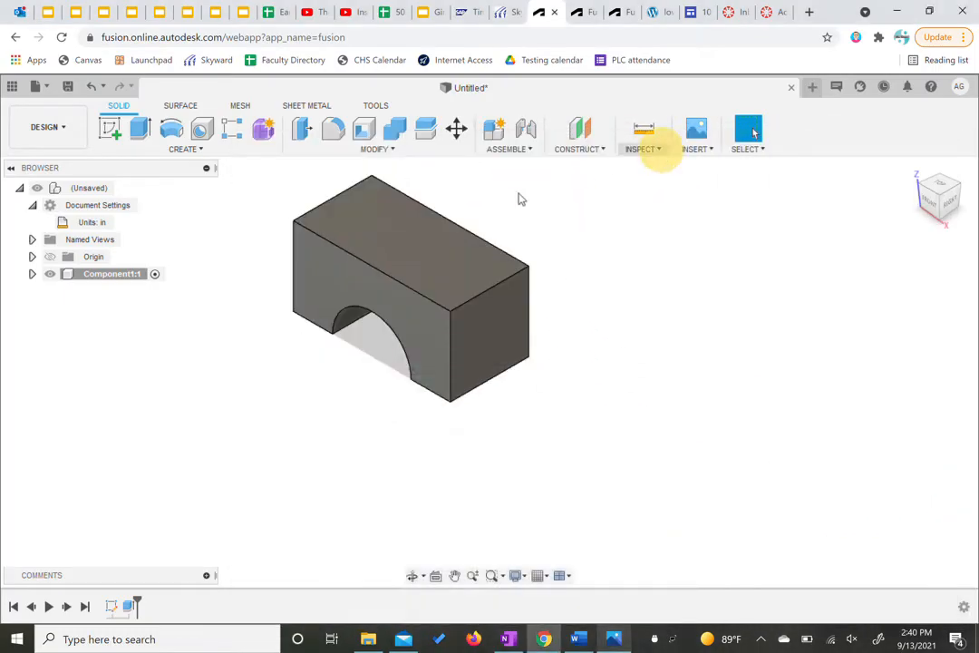
mouse_move(98, 205)
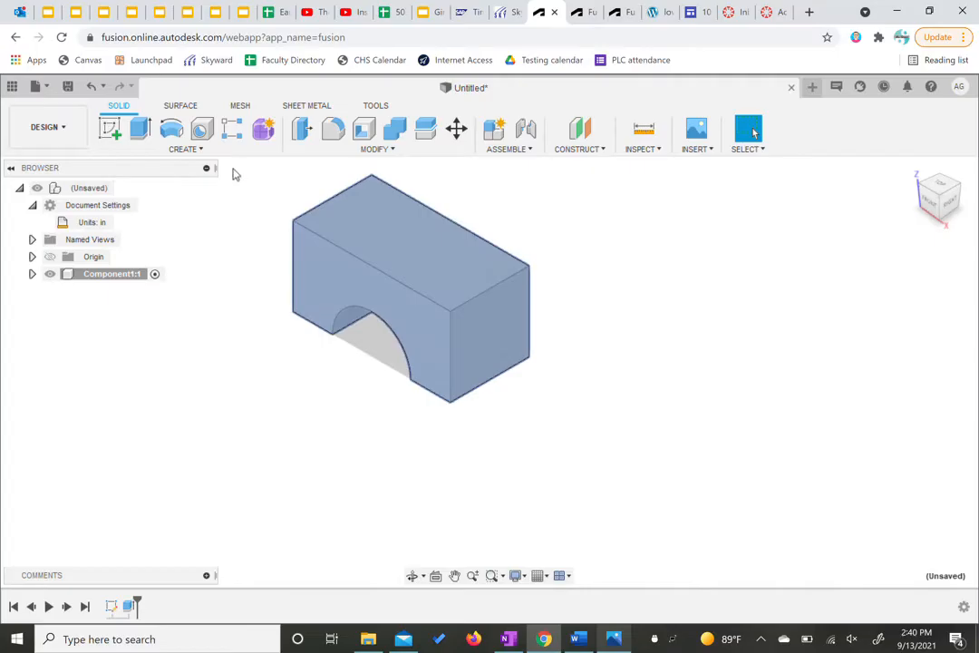
Create a new component, keeping the default name Component2
click(493, 129)
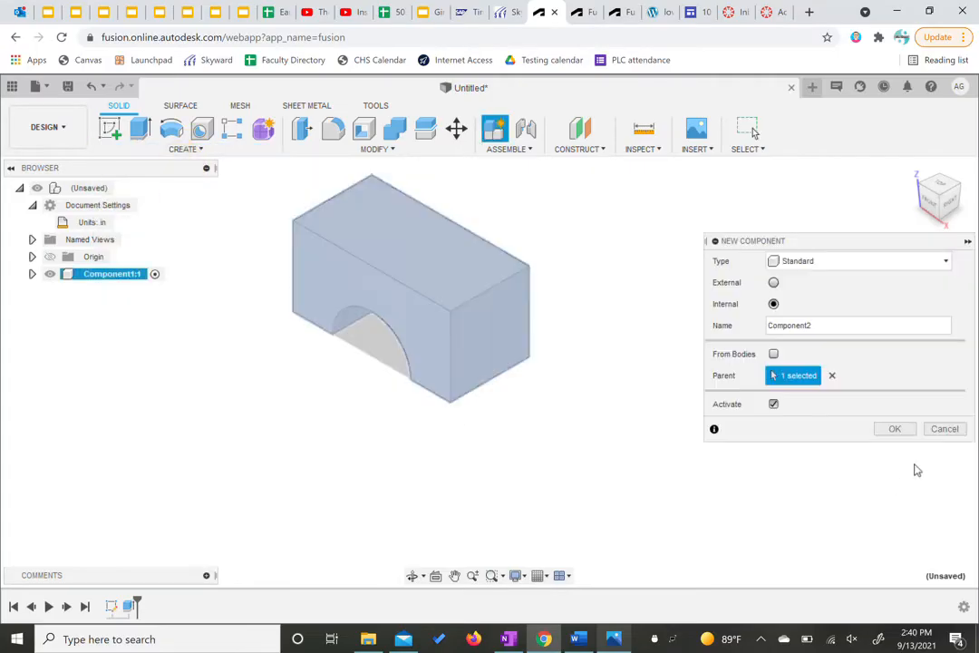
click(894, 428)
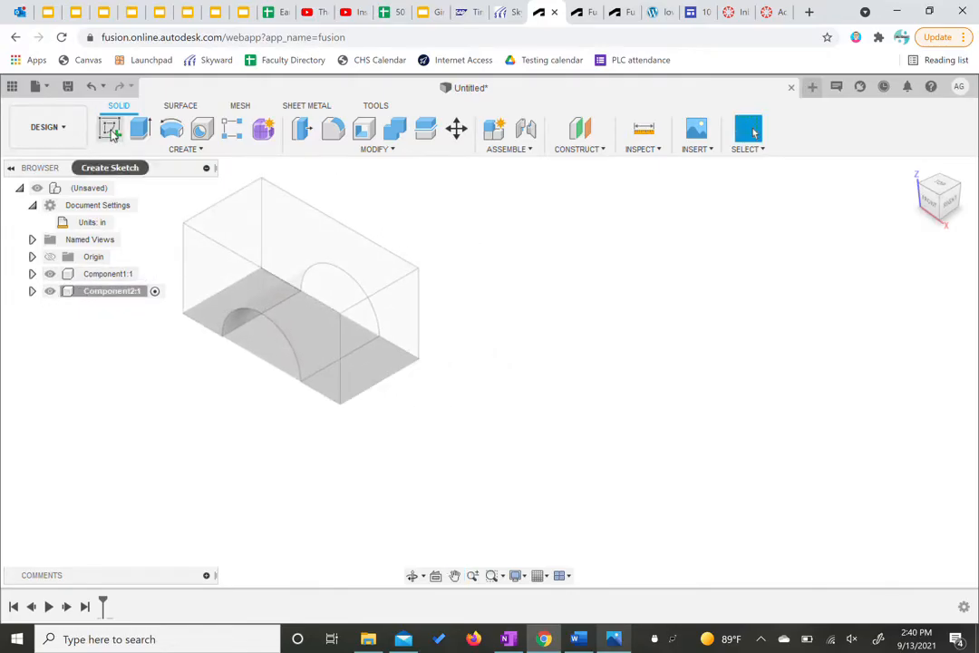
Sketch a 1.50-diameter circle centered on the horizontal axis, split by a line
click(110, 130)
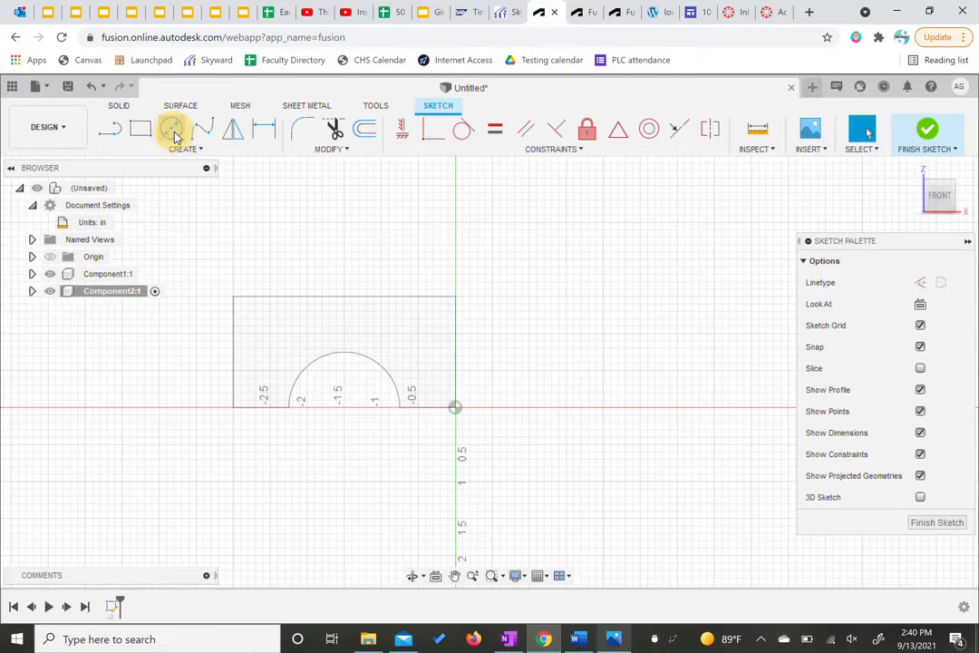
click(171, 129)
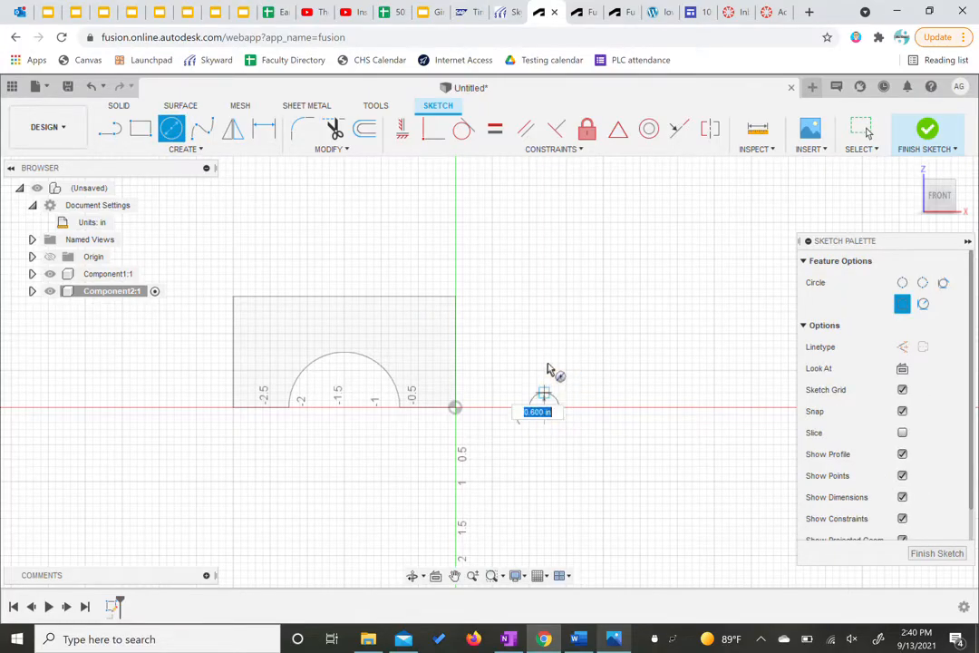
click(543, 393)
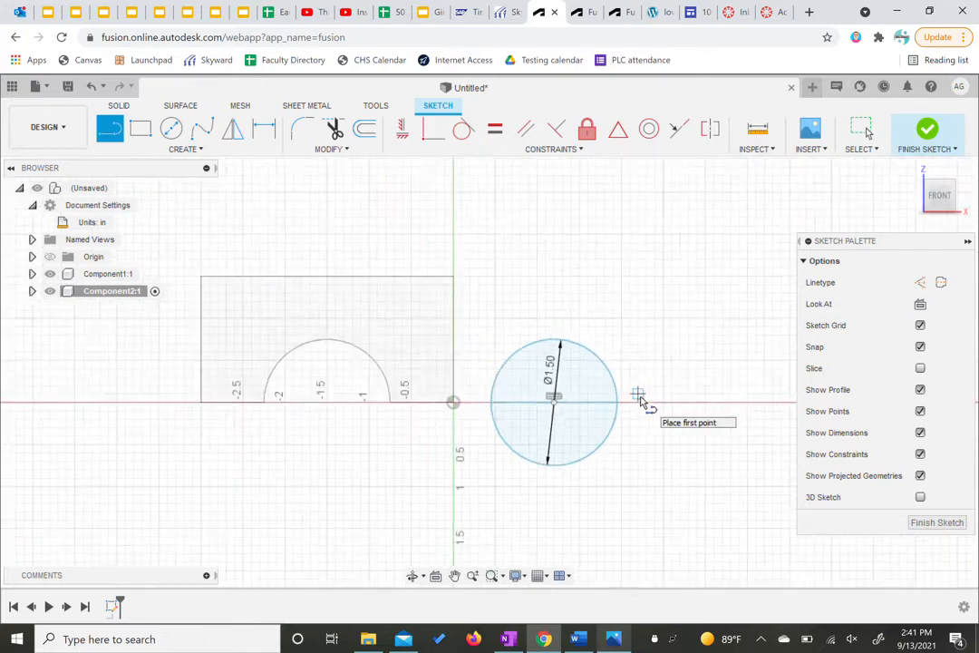
click(927, 129)
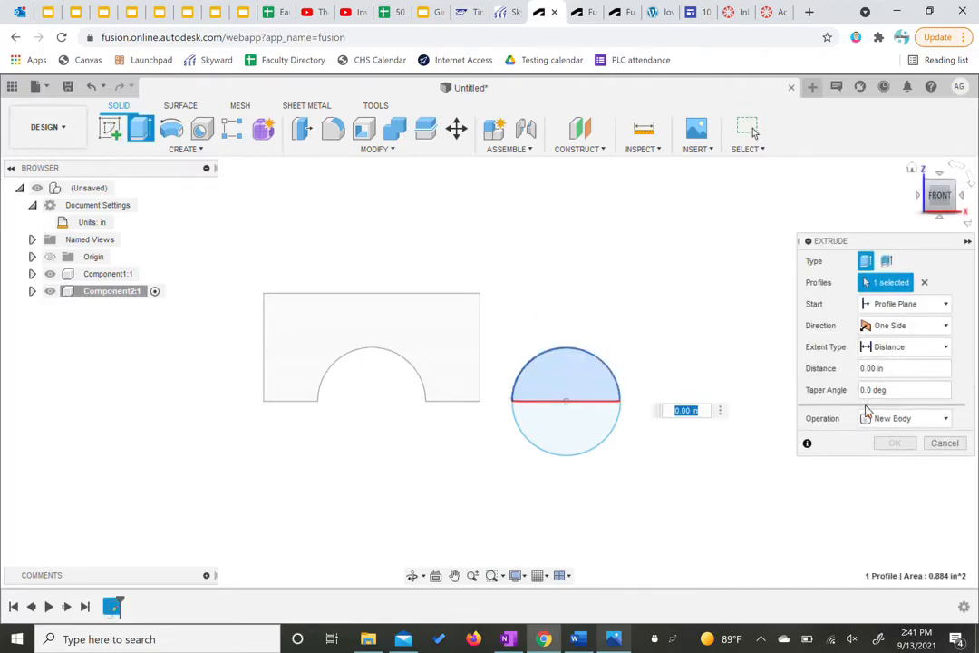
Extrude the upper semicircle 1.5 in
text(1.5)
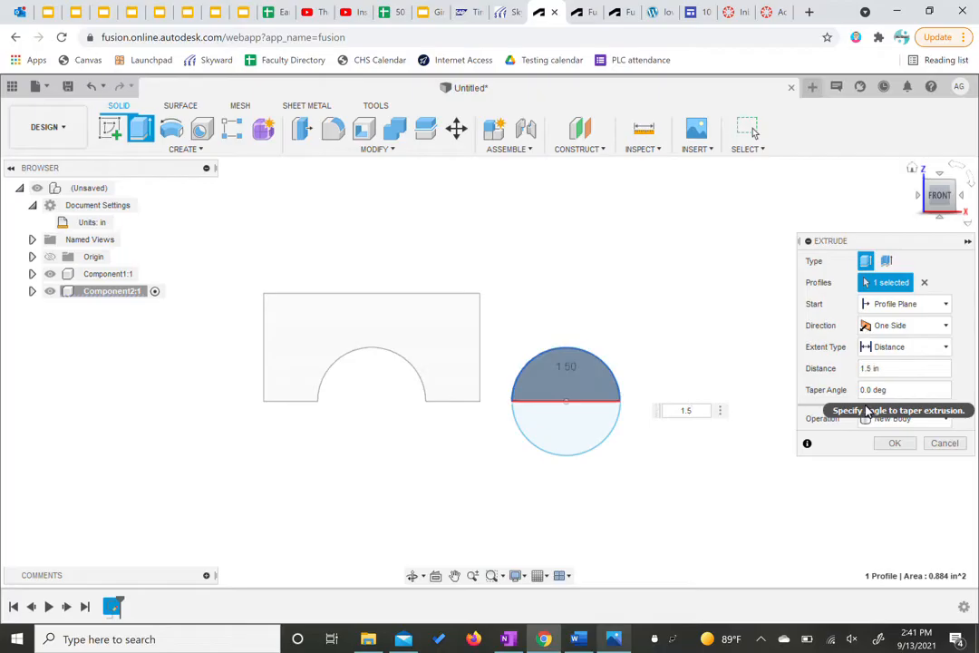
click(894, 443)
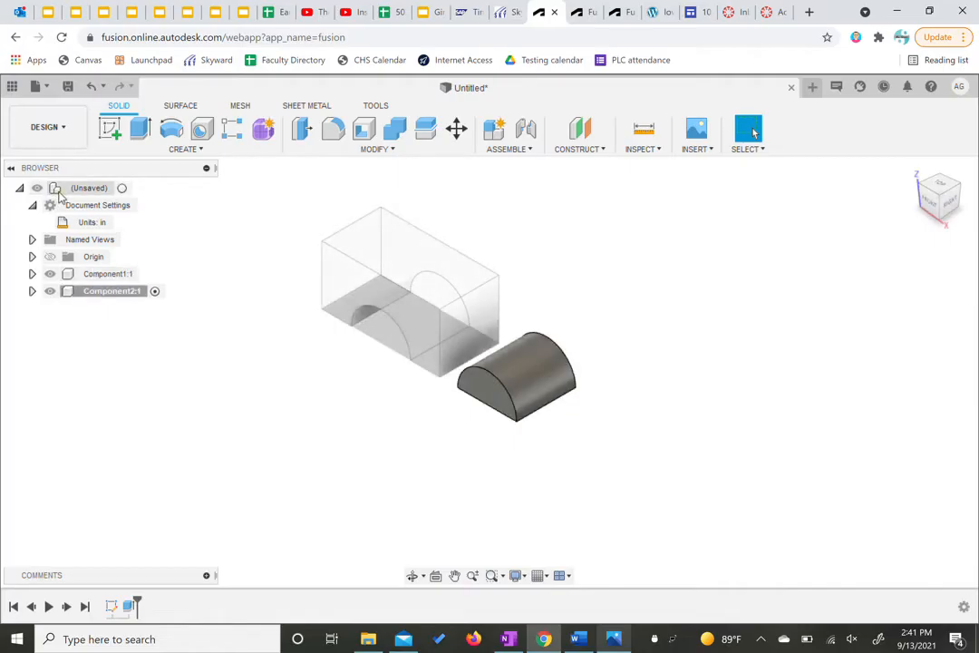
Create Component3, then check and close the block dimensions reference drawing
click(186, 149)
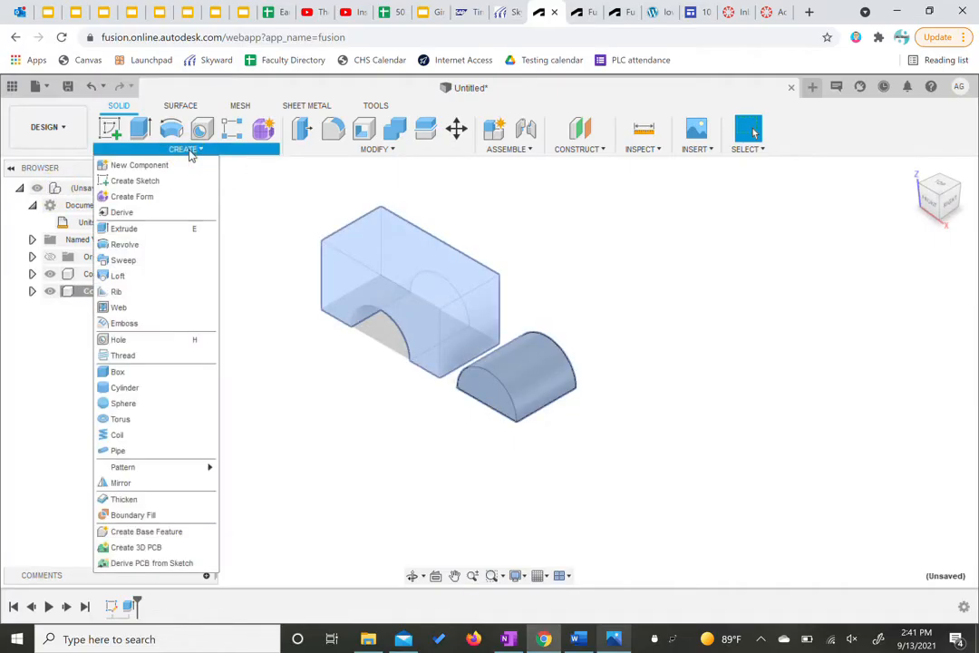
click(138, 165)
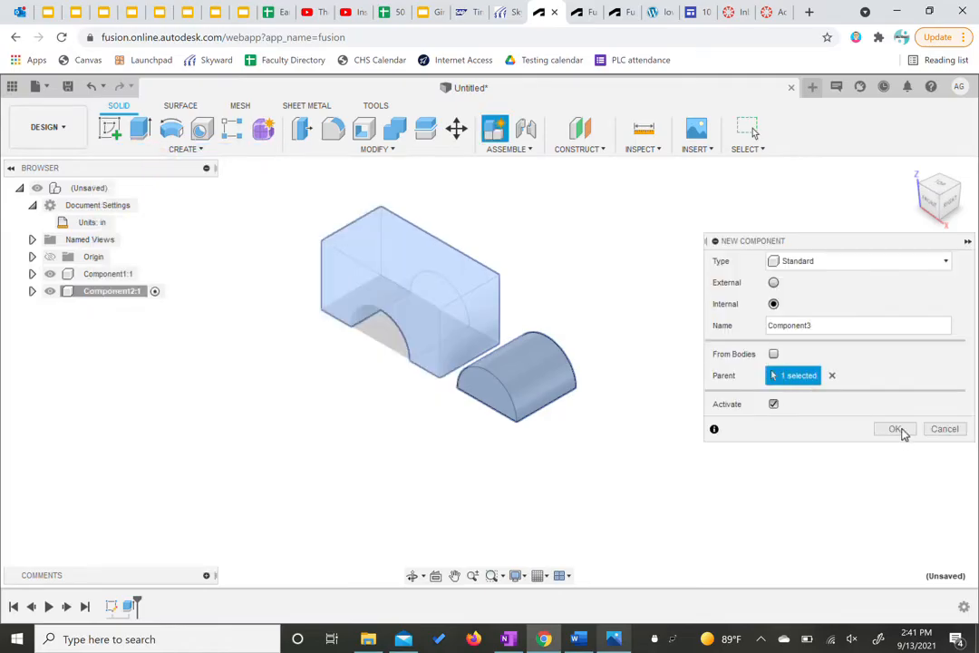
click(895, 428)
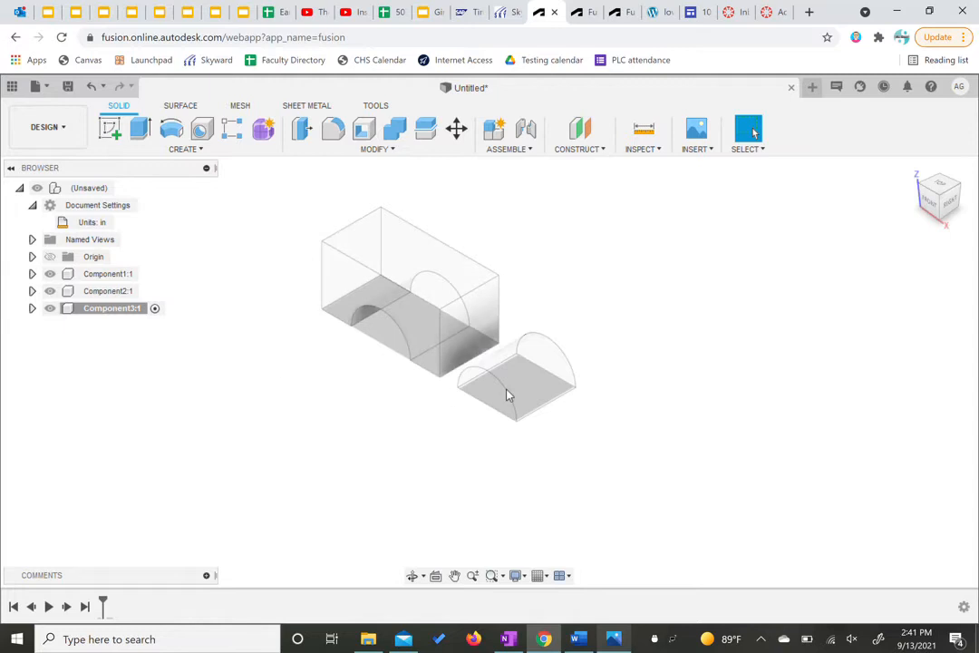
click(614, 639)
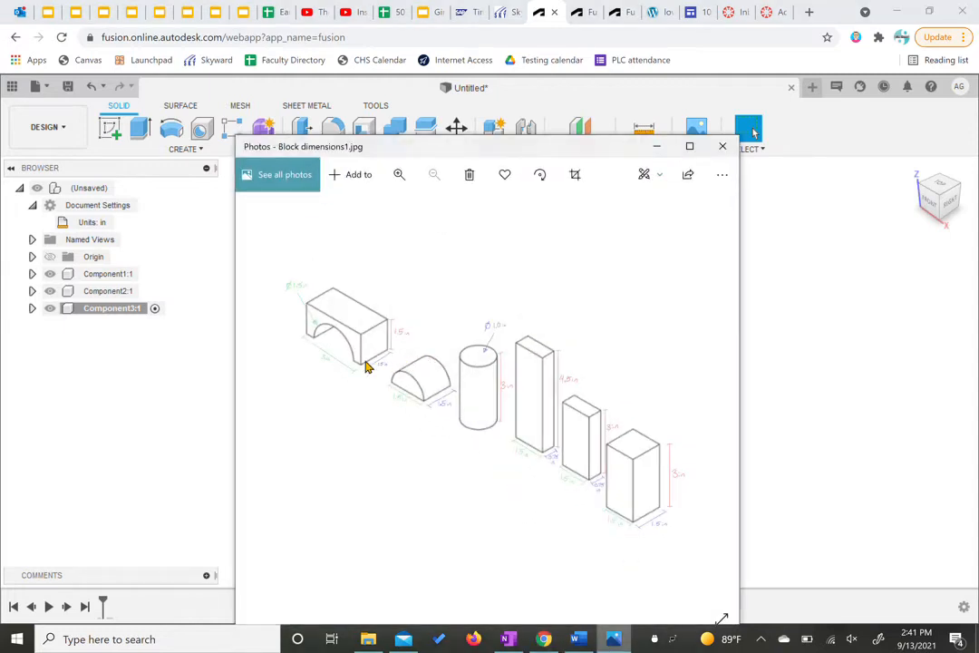
mouse_move(476, 358)
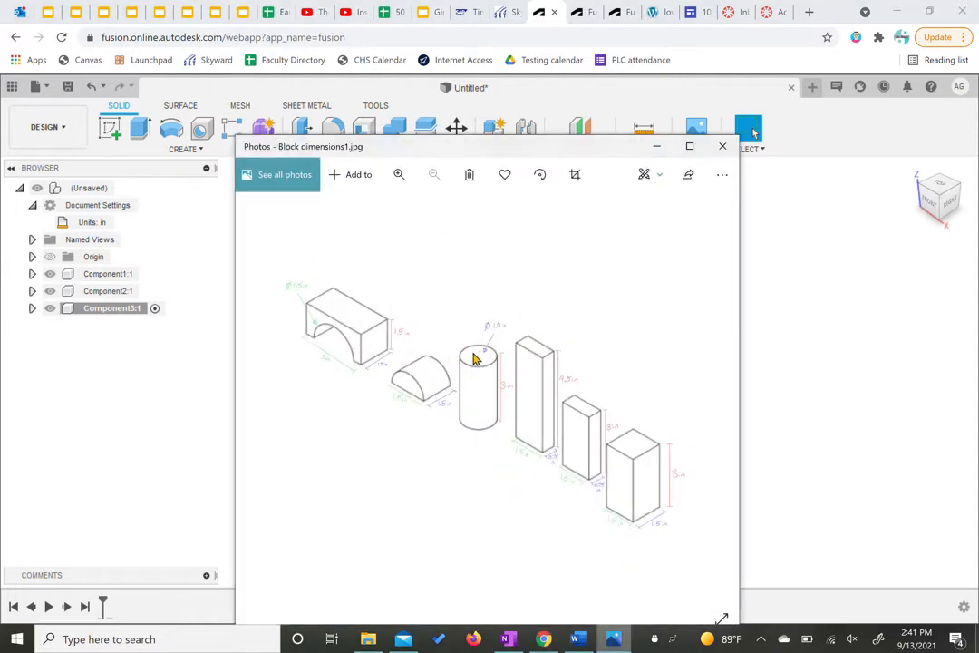
mouse_move(494, 415)
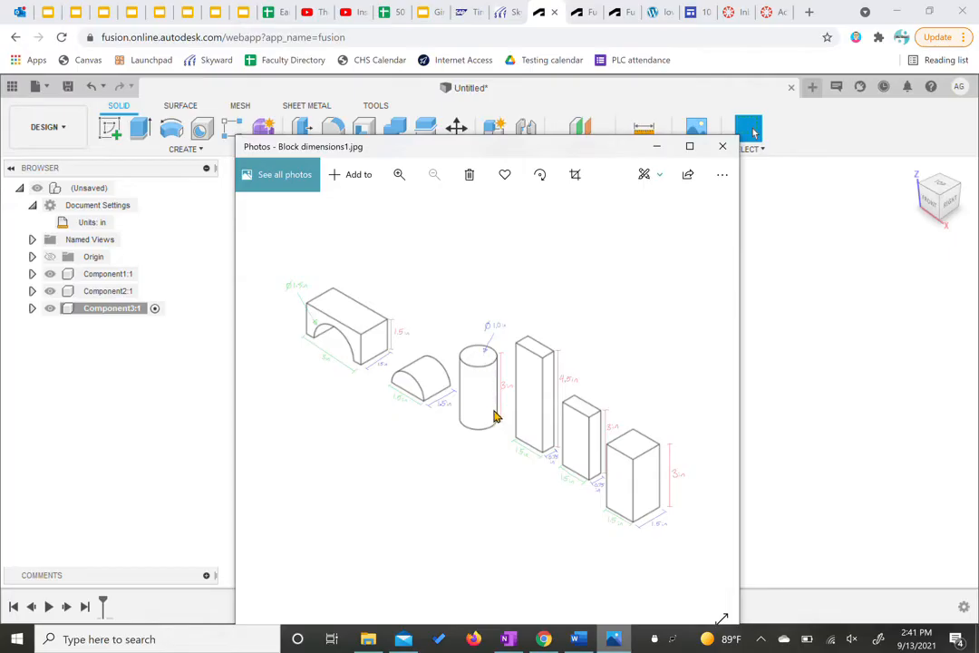
click(723, 146)
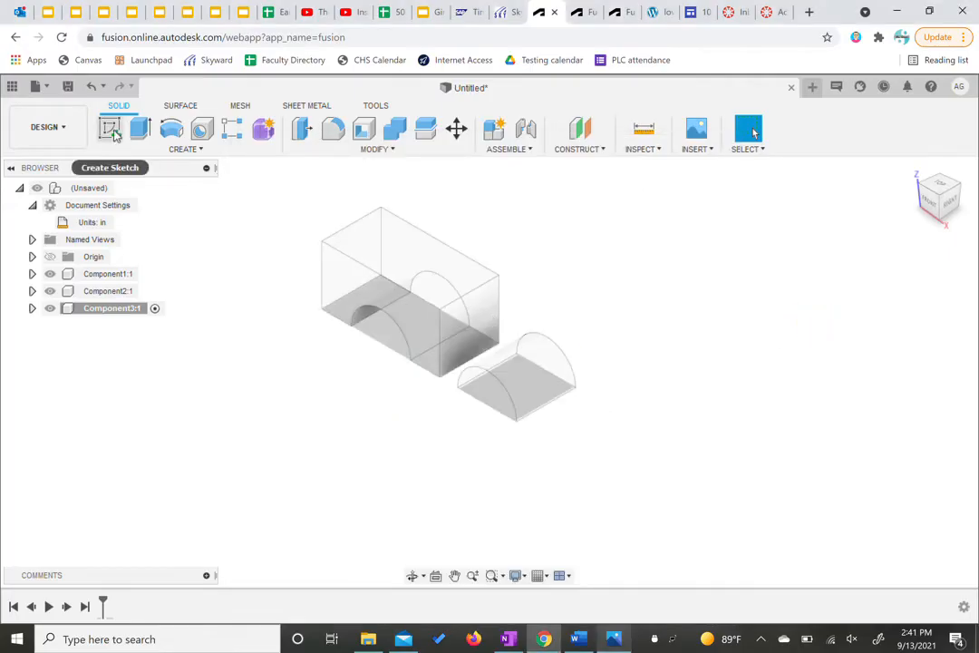
Sketch a 1.00 in circle on the ground plane right of the half-round block, then start extruding it
click(110, 128)
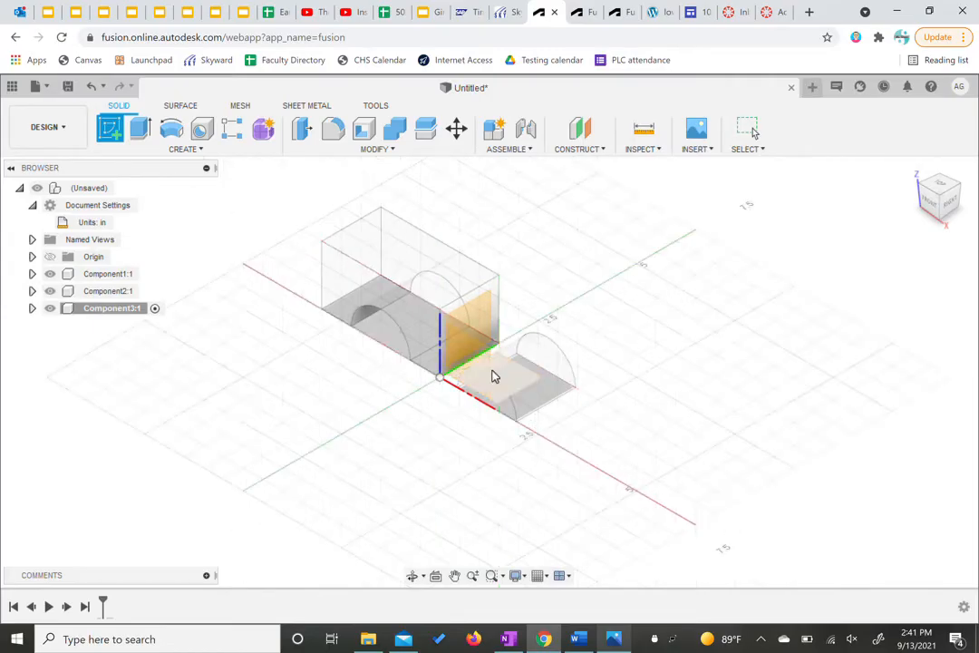
mouse_move(503, 379)
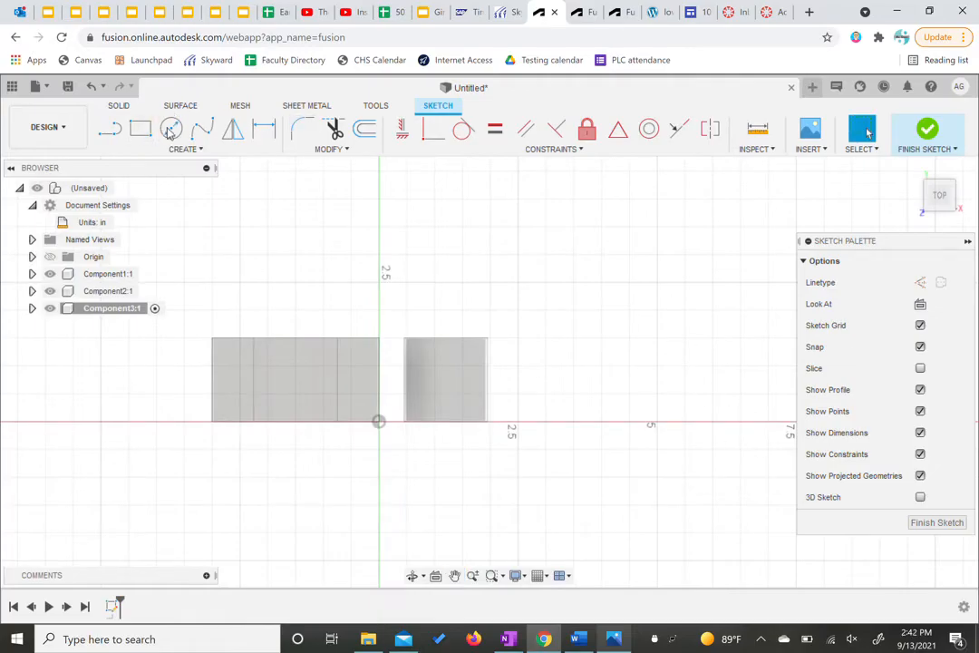
click(172, 128)
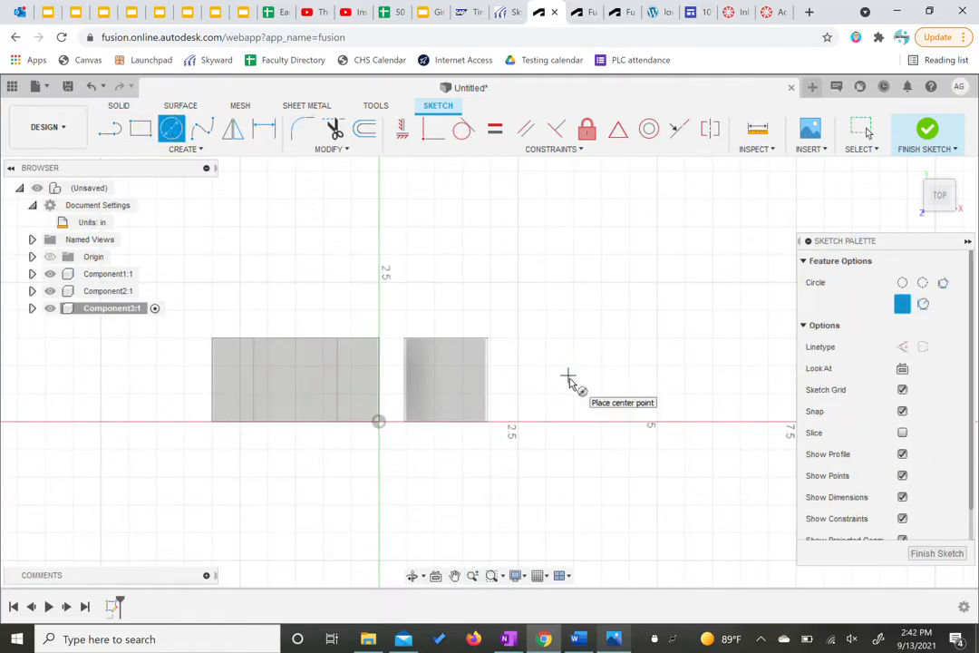
click(567, 376)
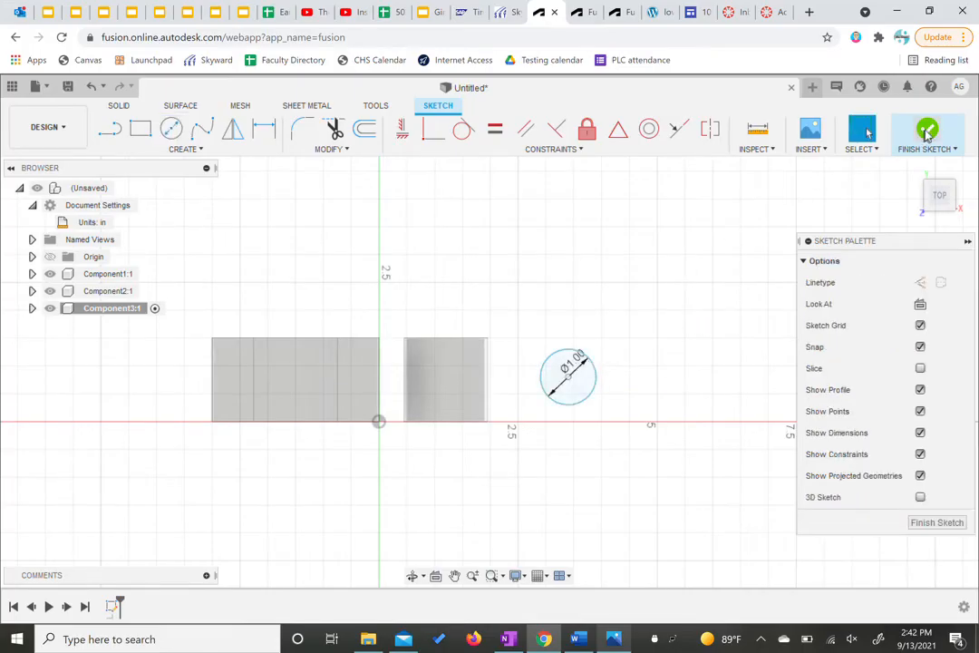
click(926, 134)
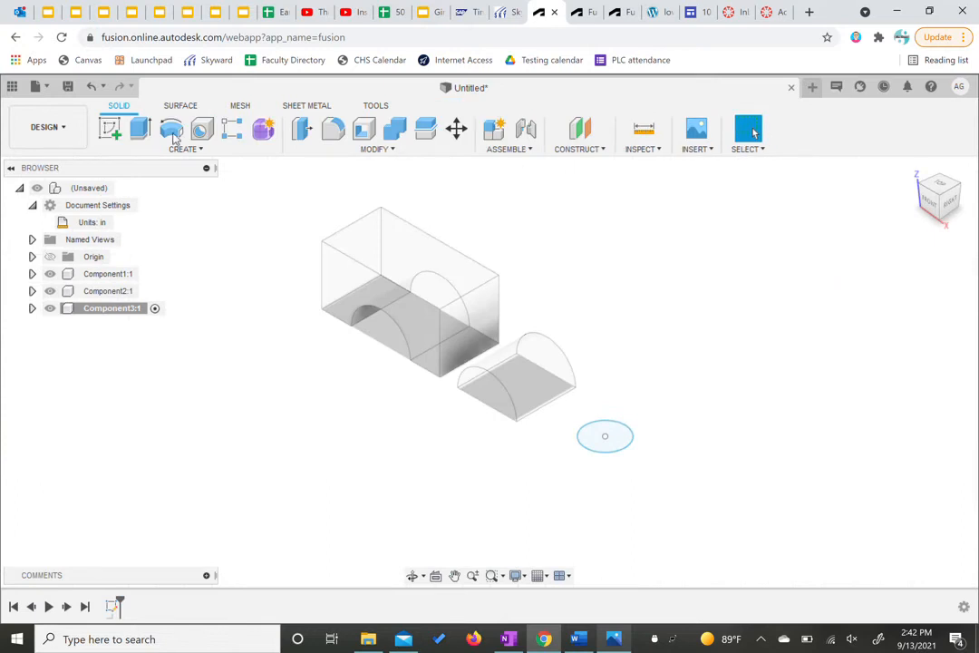
click(140, 128)
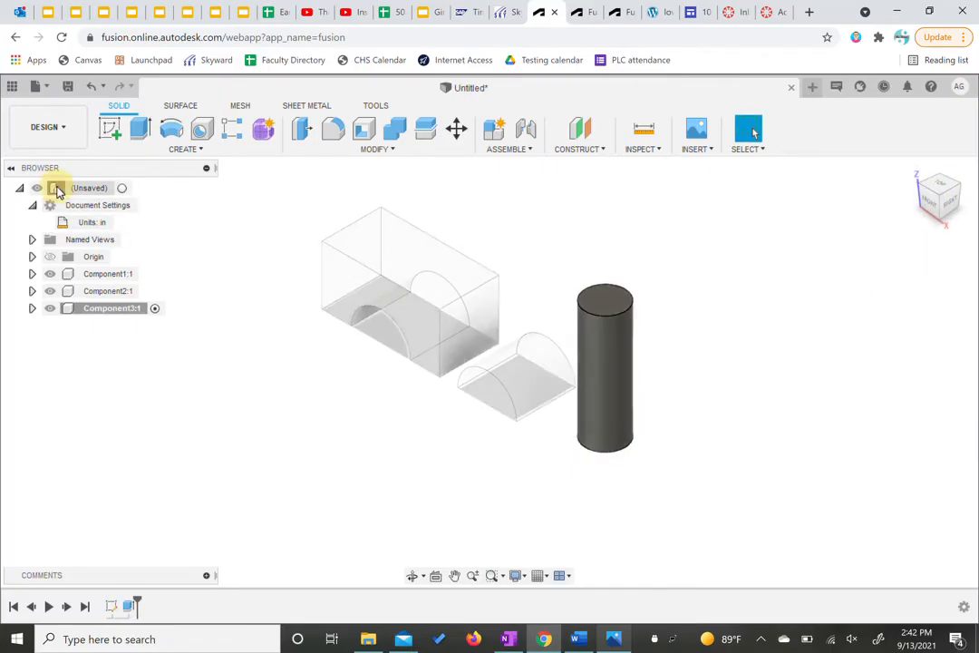
Create Component4 for the next block and check the block dimensions on the reference drawing
click(185, 148)
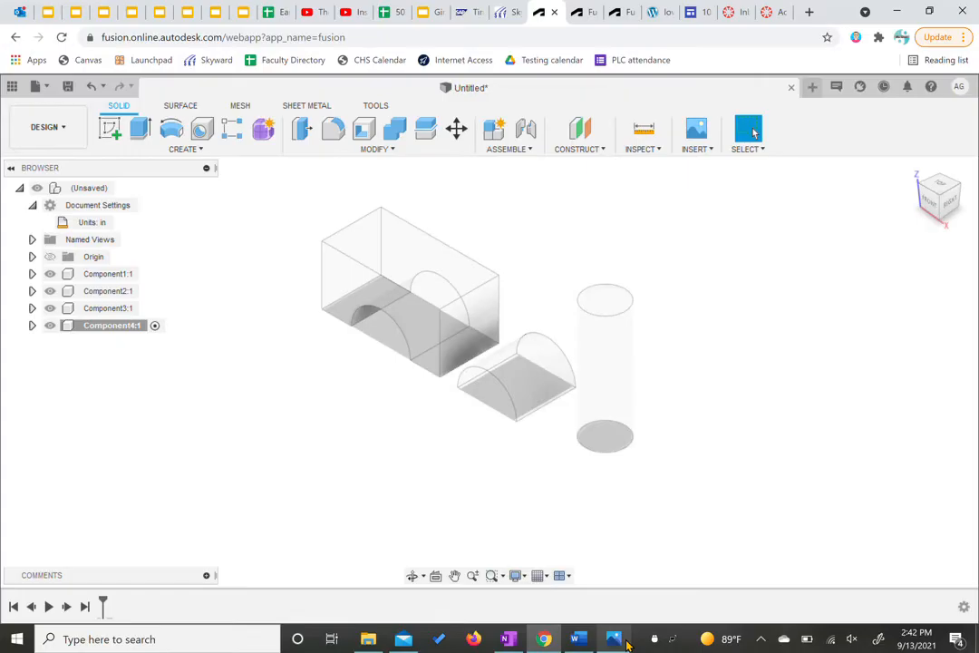
click(614, 639)
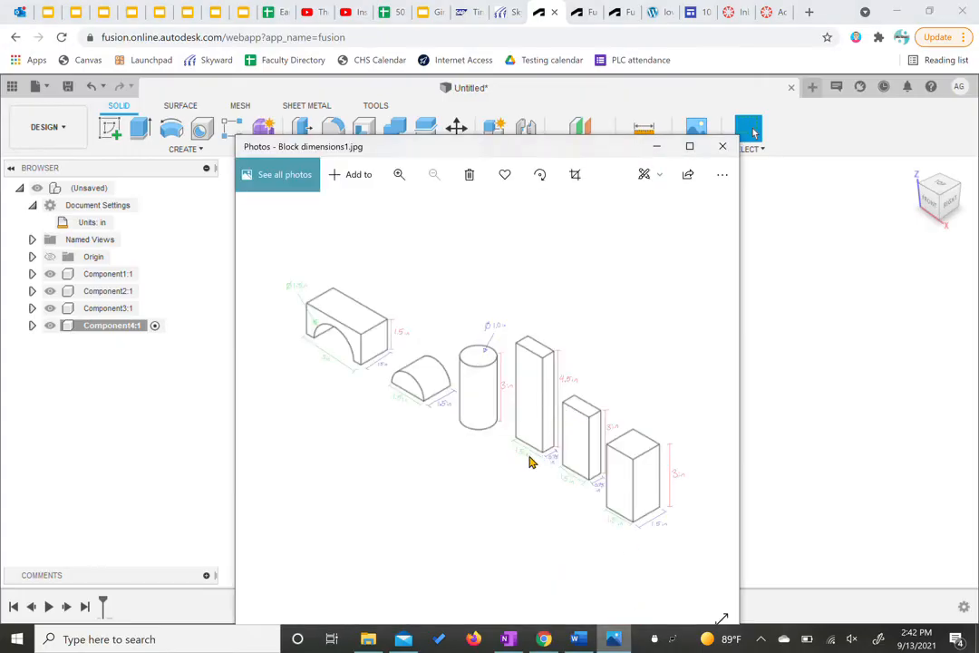
mouse_move(541, 469)
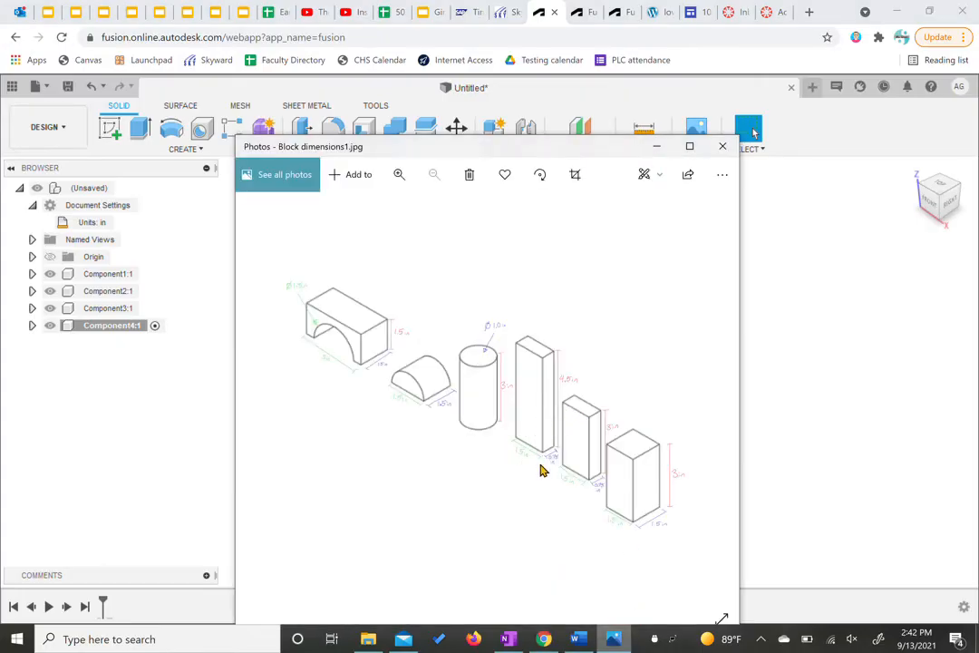
mouse_move(581, 452)
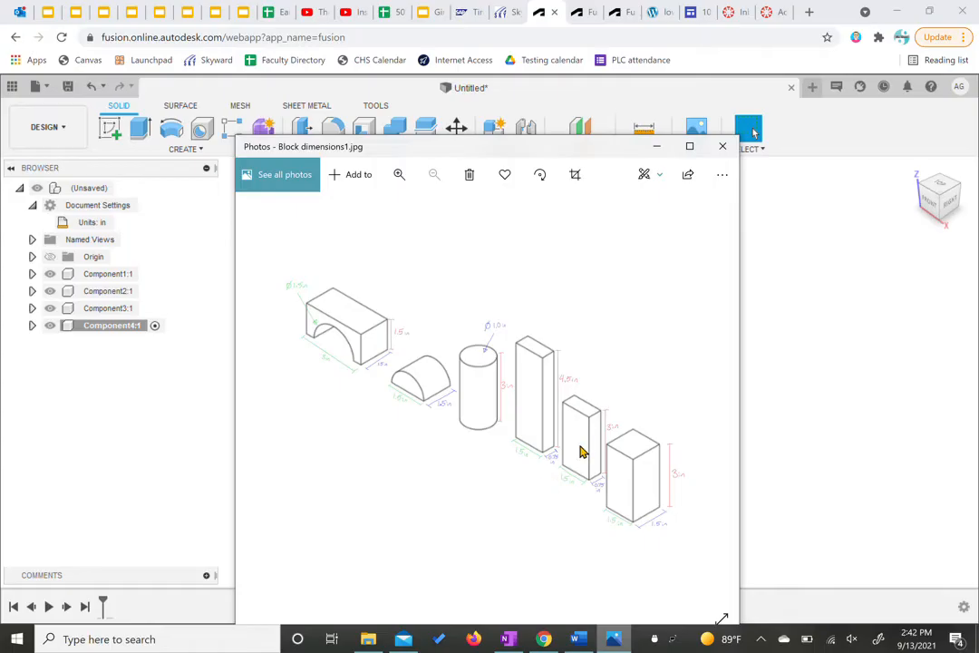
click(723, 146)
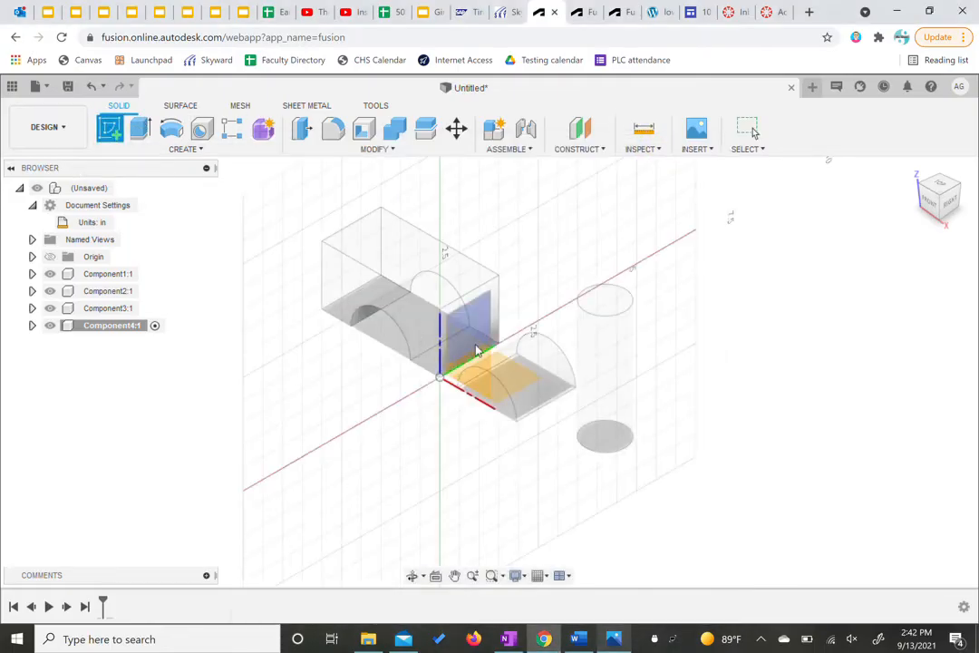
Draw a 1.50 × 0.75 in rectangle on the ground plane and finish the sketch
drag(476, 349, 531, 379)
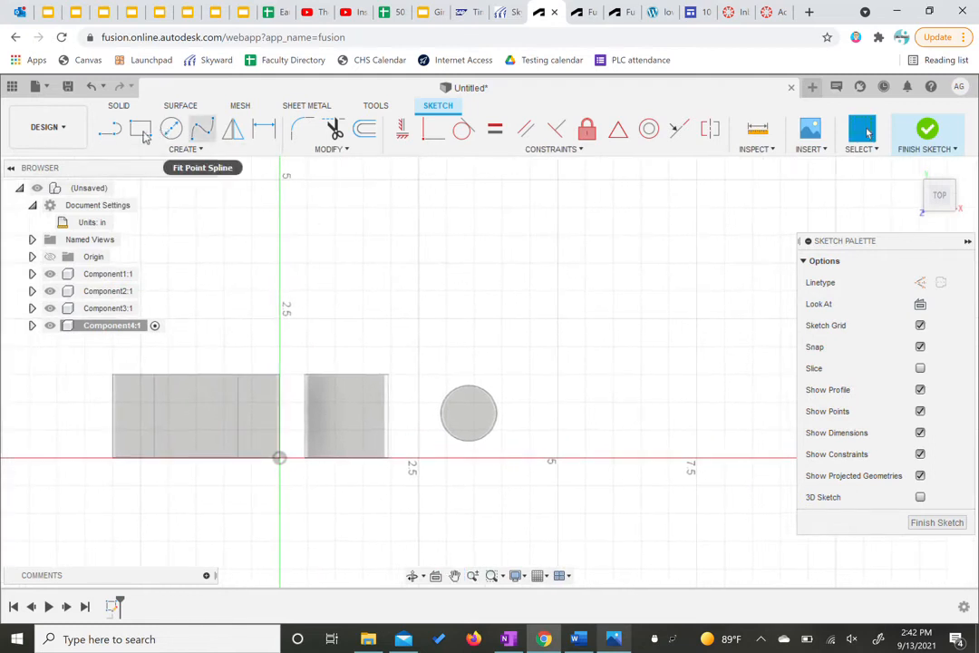
click(140, 129)
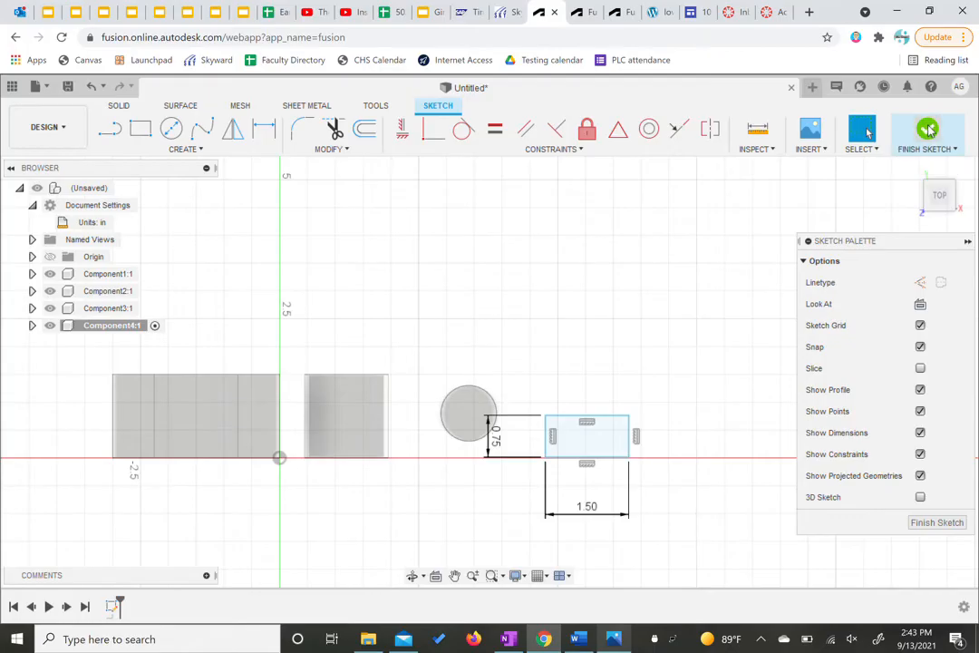
click(927, 133)
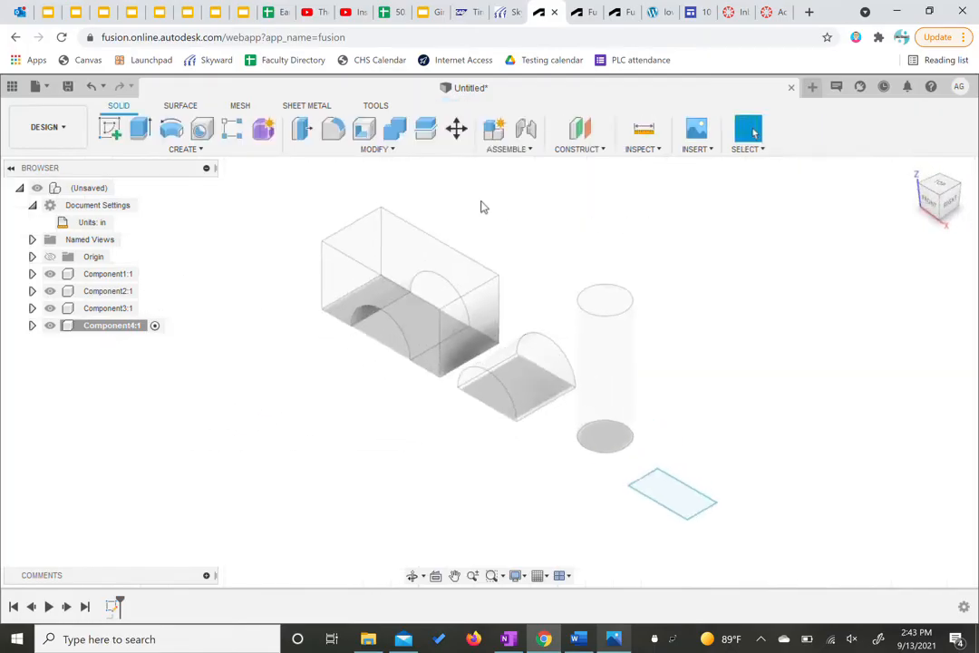
mouse_move(140, 129)
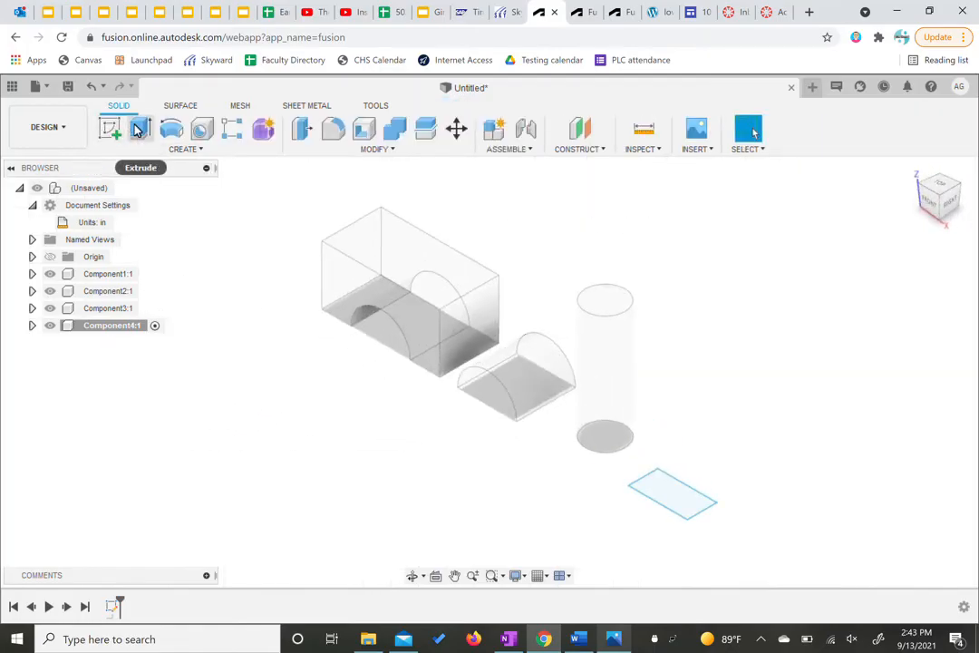
Extrude Component4's rectangle 4 inches into a tall block, verifying the height on the drawing
click(141, 129)
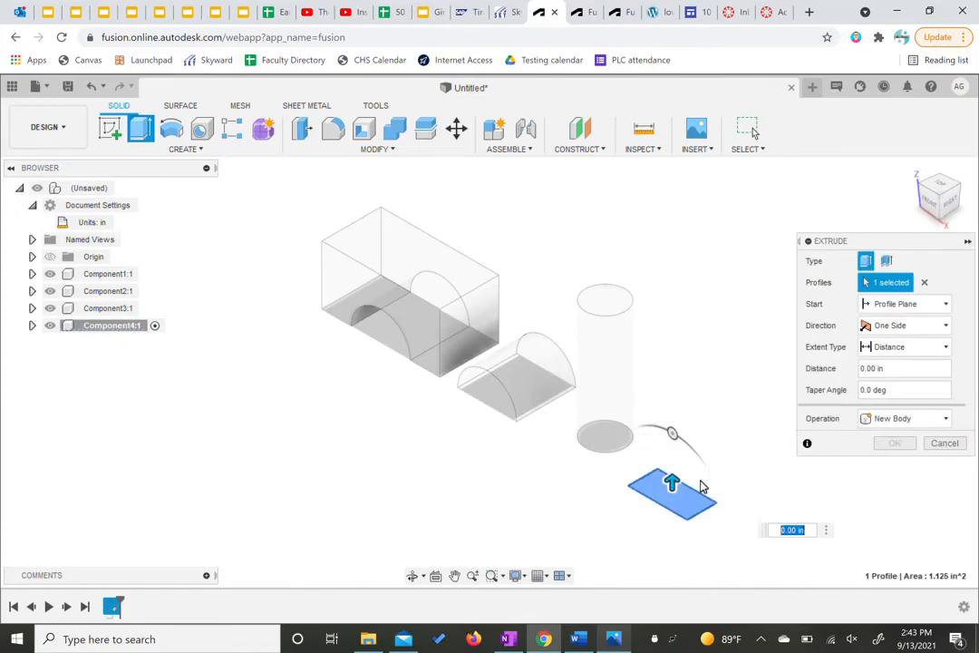
mouse_move(666, 570)
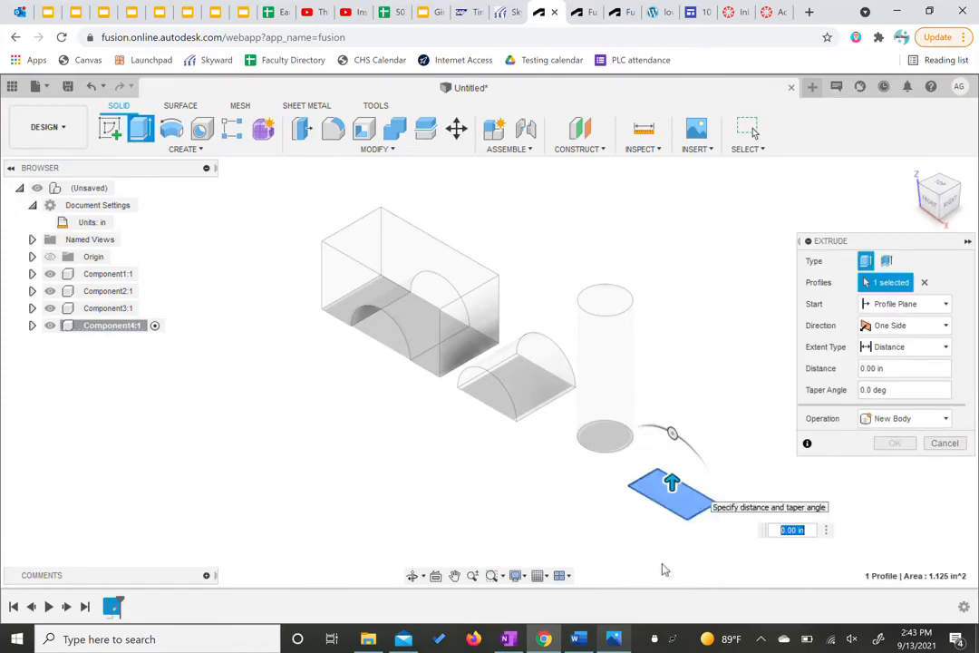
click(614, 639)
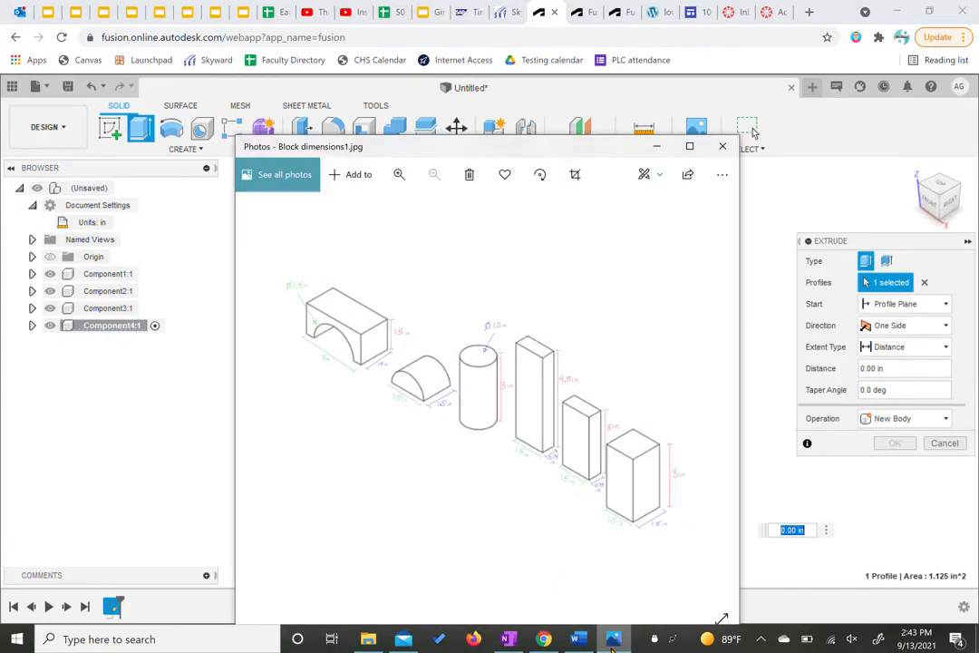
click(723, 146)
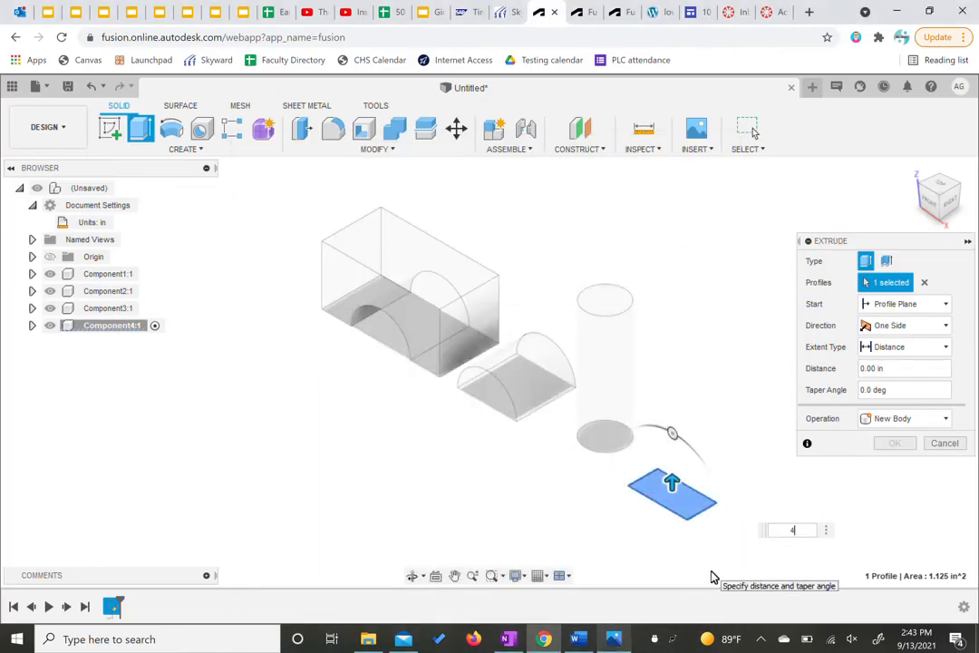
click(894, 442)
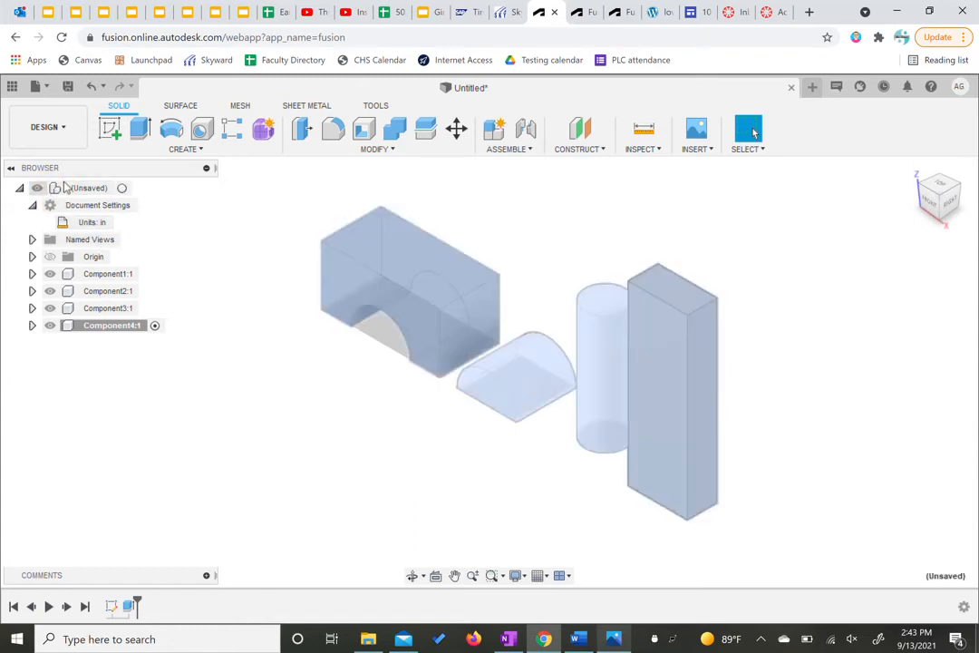
Create Component5 and sketch a 1.5 × 0.75 in rectangle beside the tall block
click(686, 388)
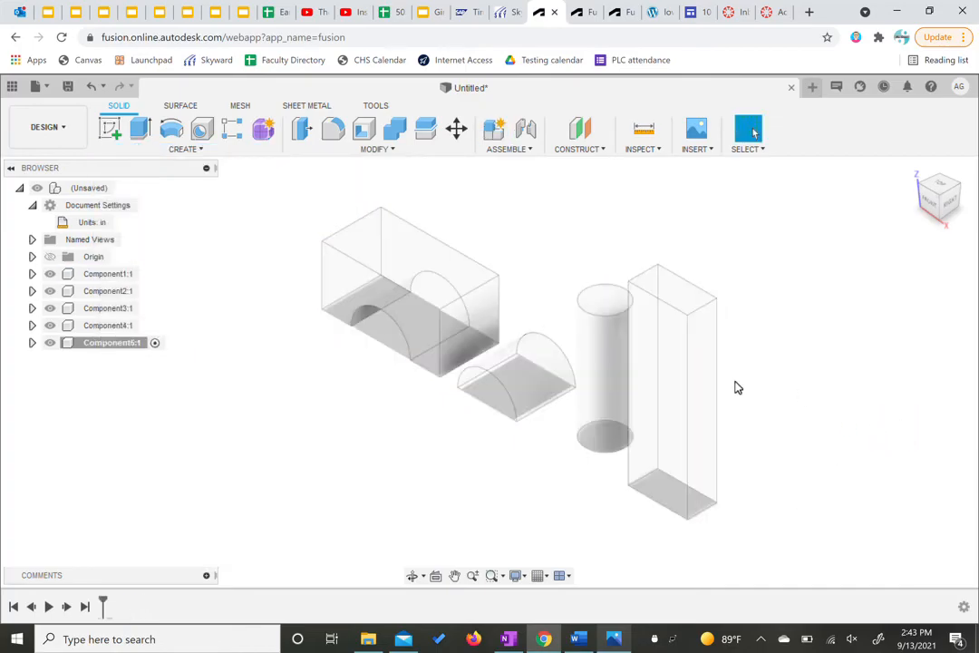
mouse_move(774, 422)
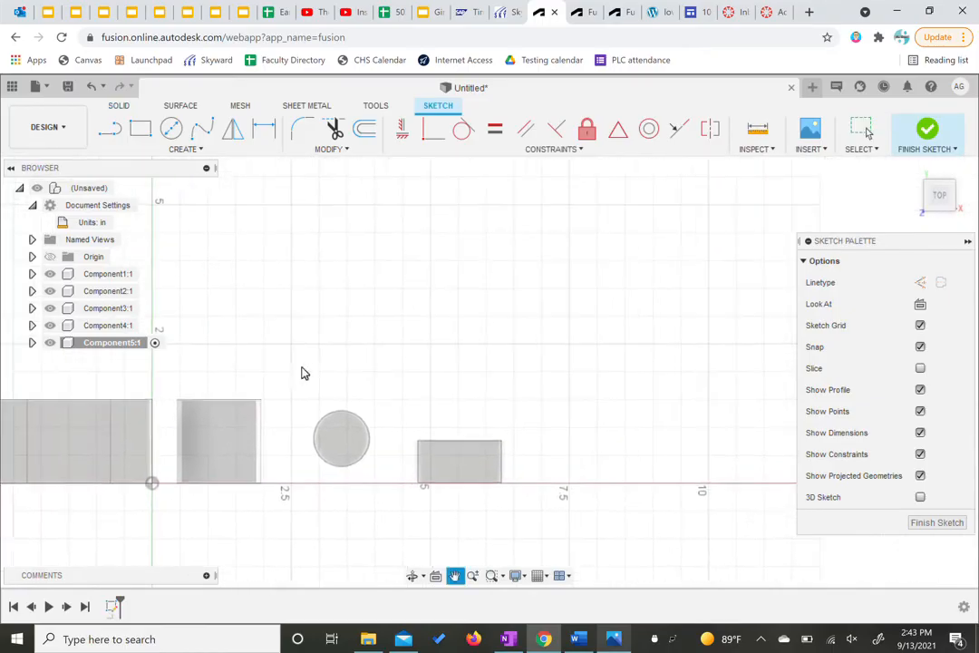
click(141, 127)
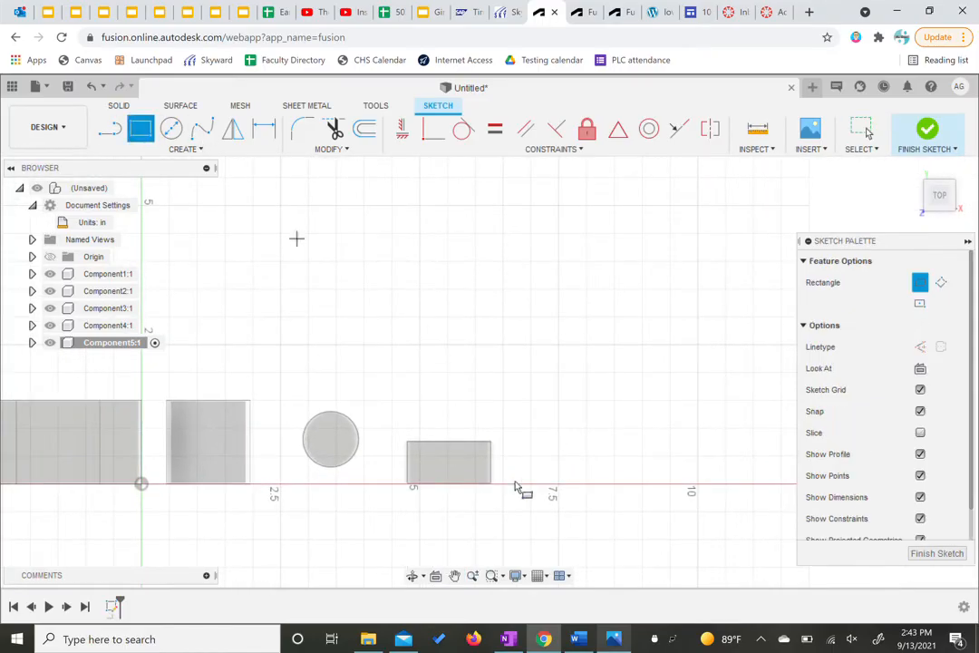
mouse_move(547, 483)
text(1.5)
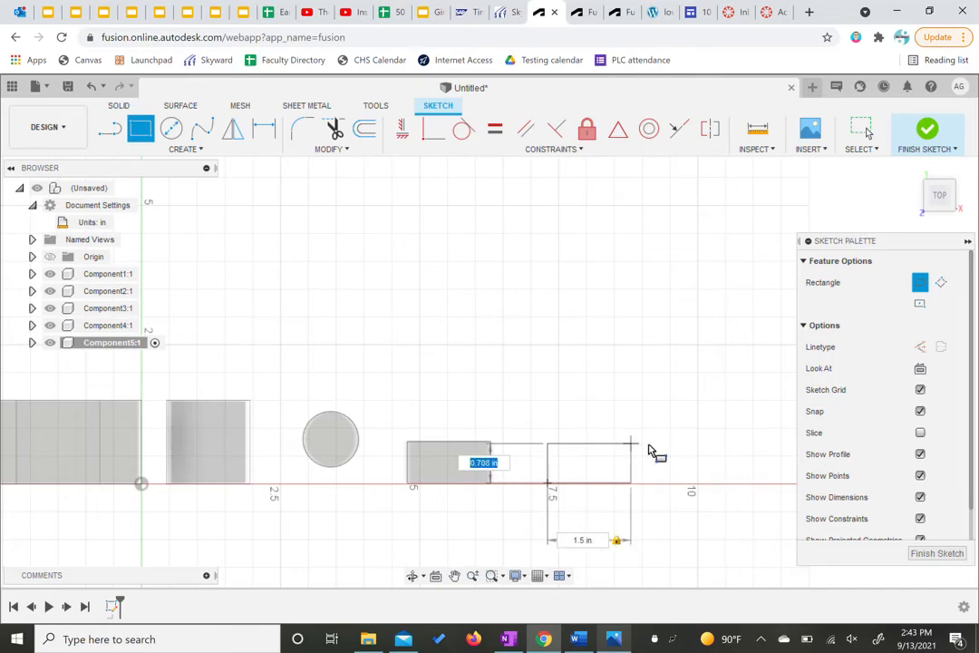
text(0.75)
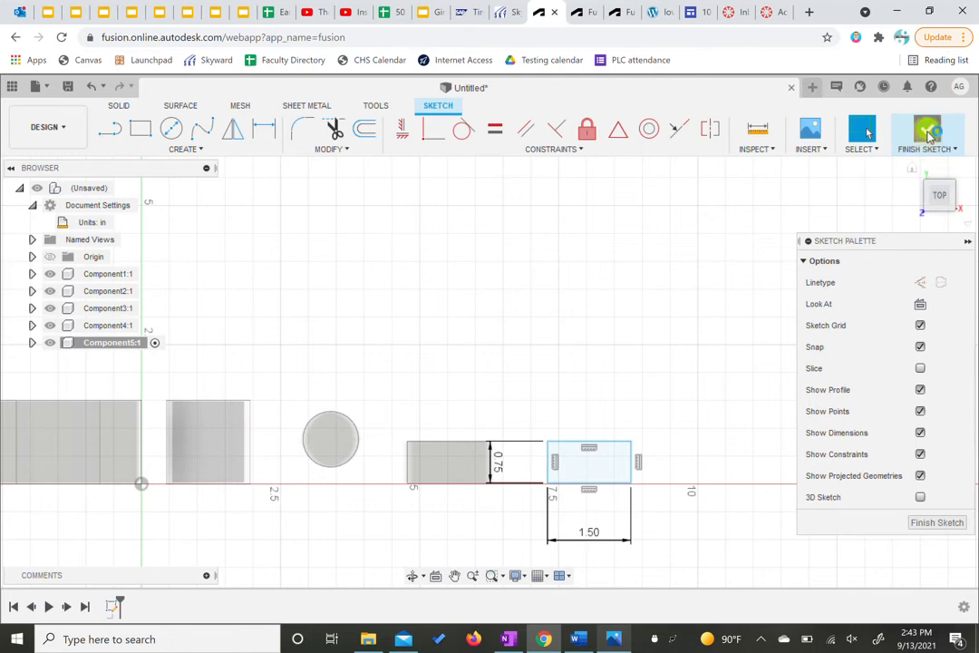
Finish the rectangle sketch and extrude Component5's rectangle 3 inches into a solid
click(926, 134)
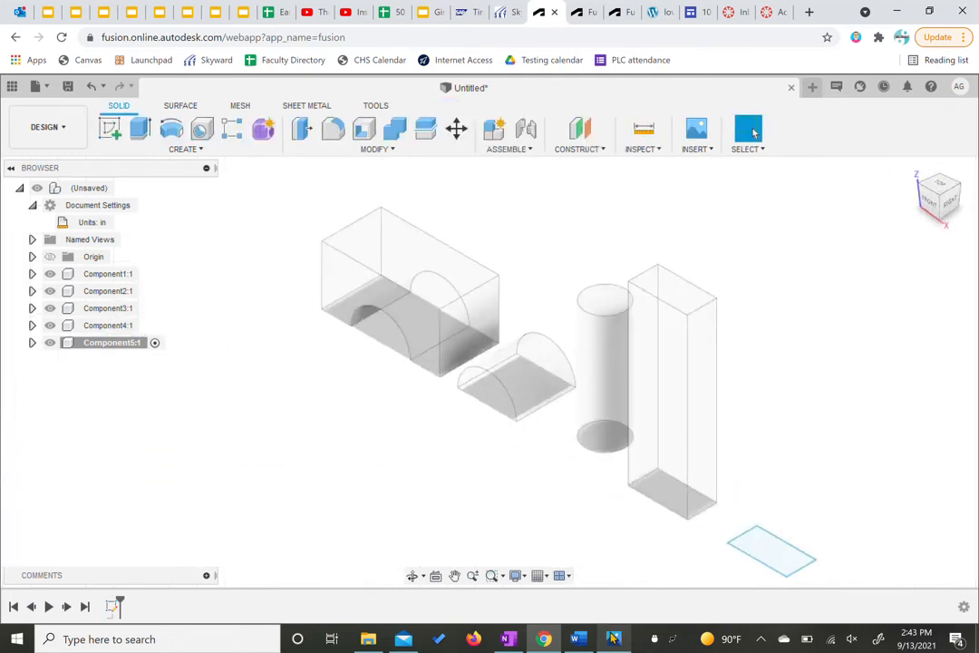
click(614, 639)
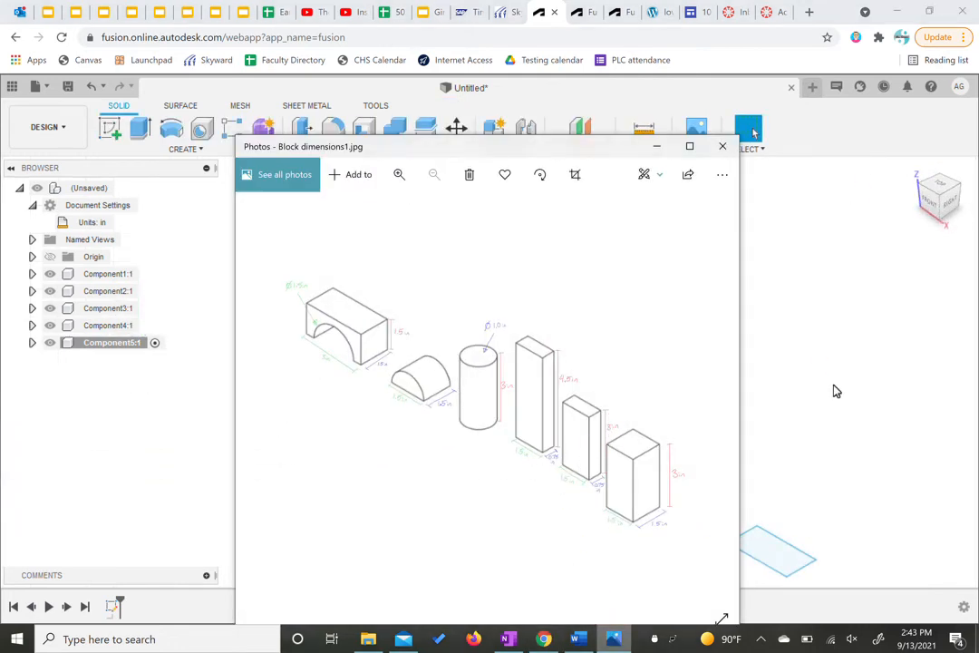
click(723, 146)
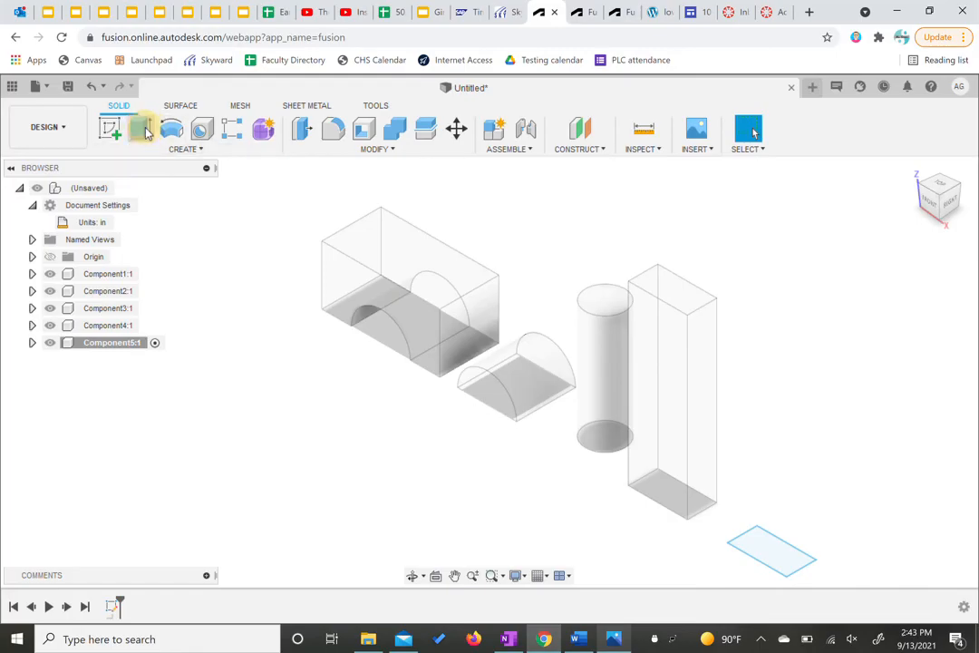
click(141, 129)
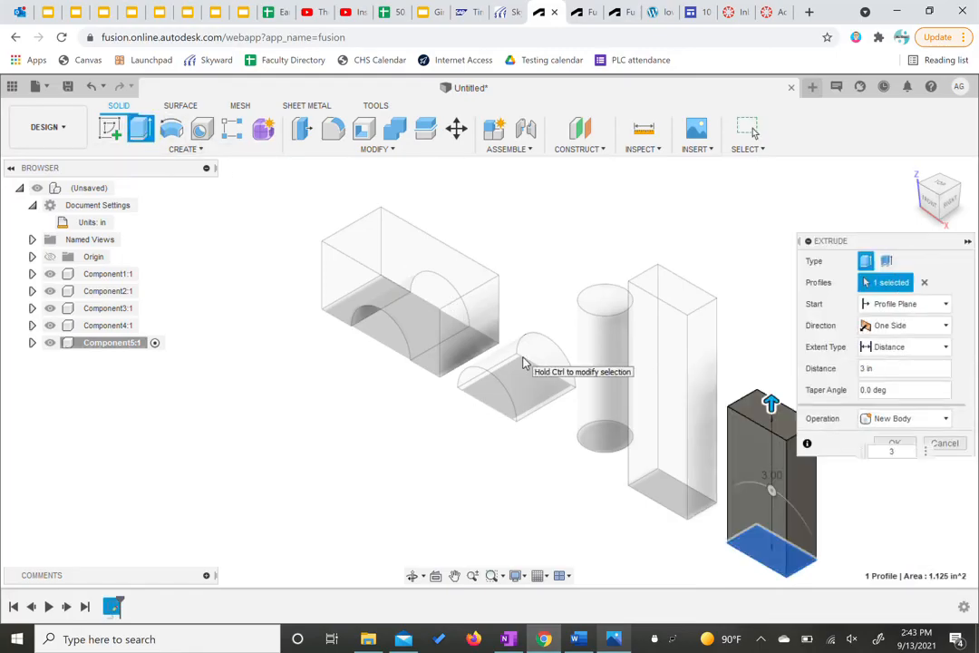
click(892, 442)
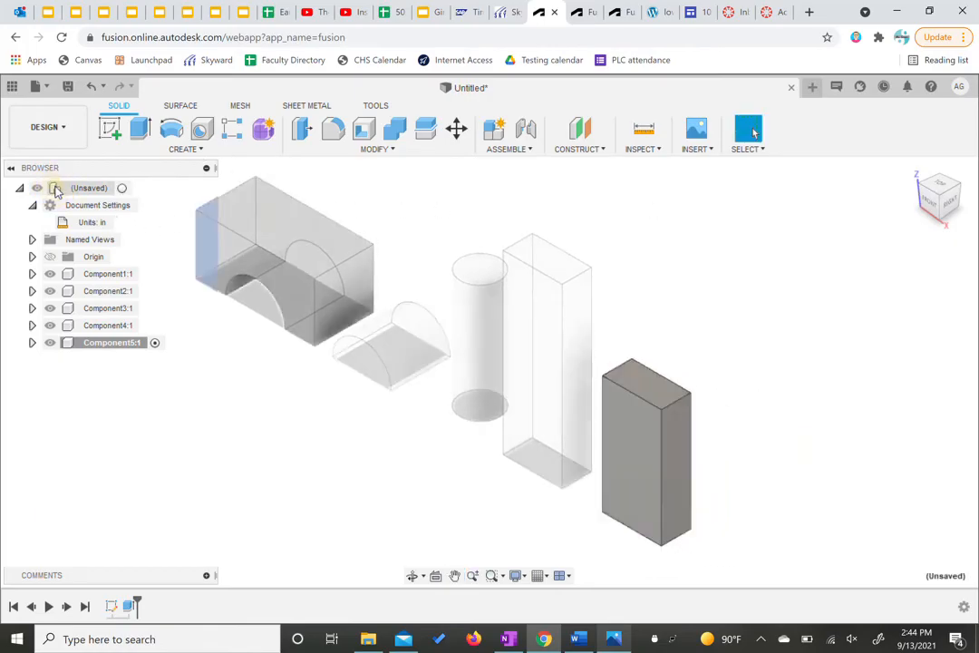
Activate the root and create Component6, reviewing the Block dimensions image
click(186, 149)
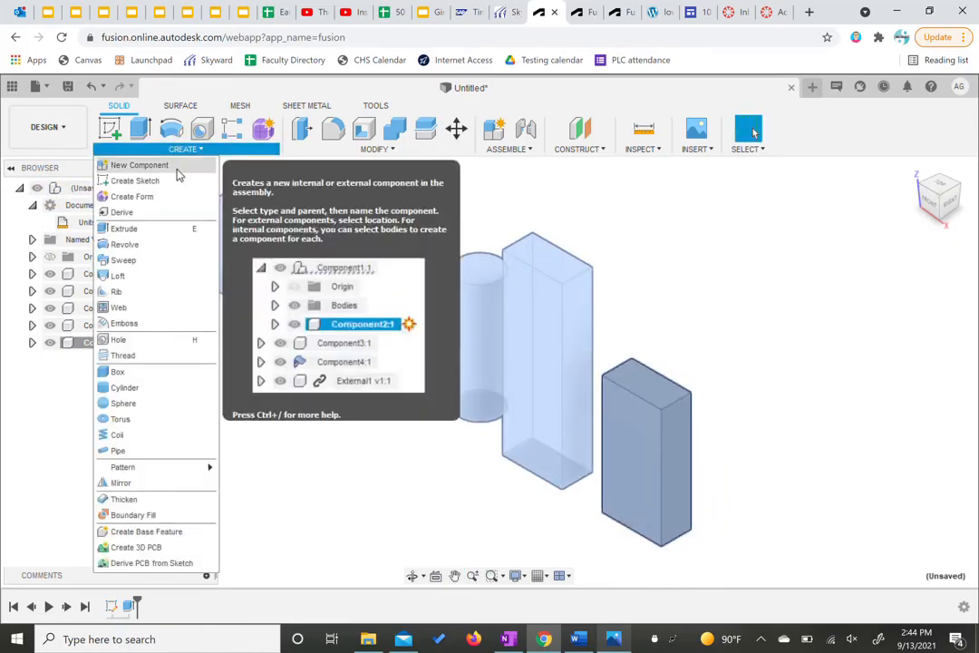
click(138, 164)
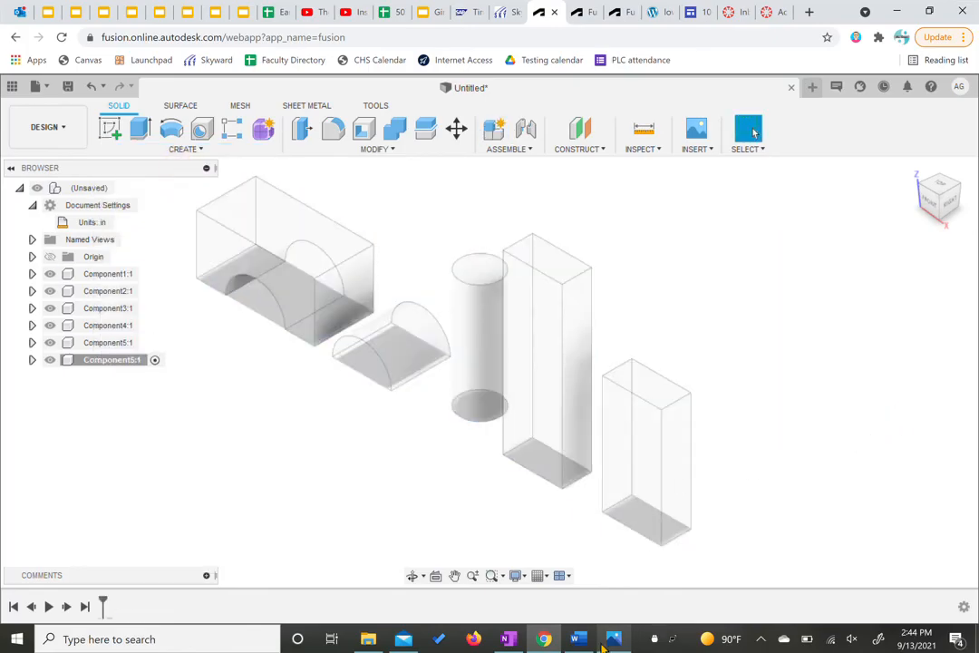
click(613, 638)
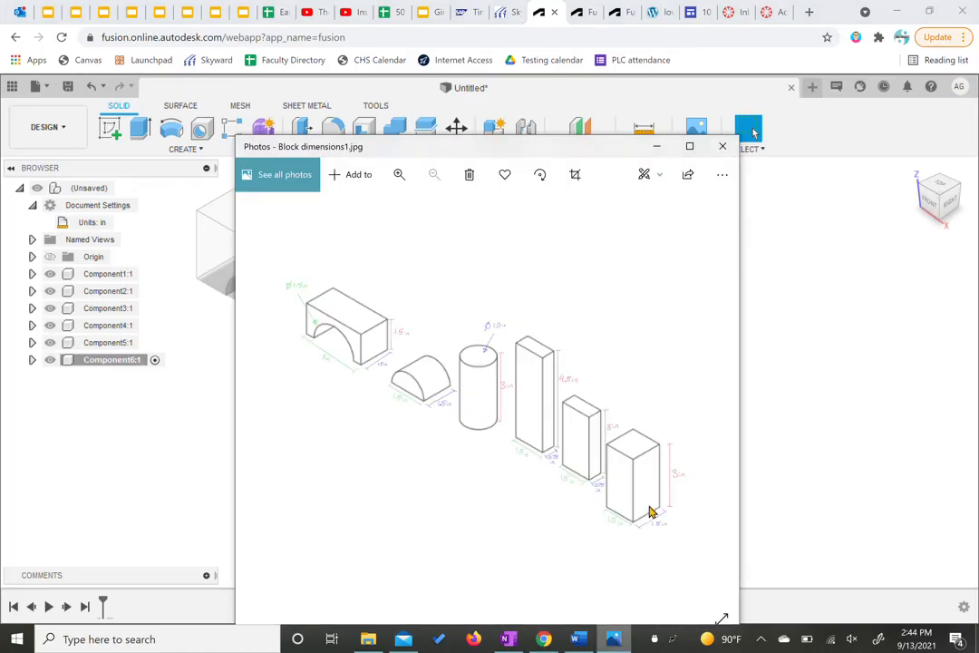
mouse_move(370, 360)
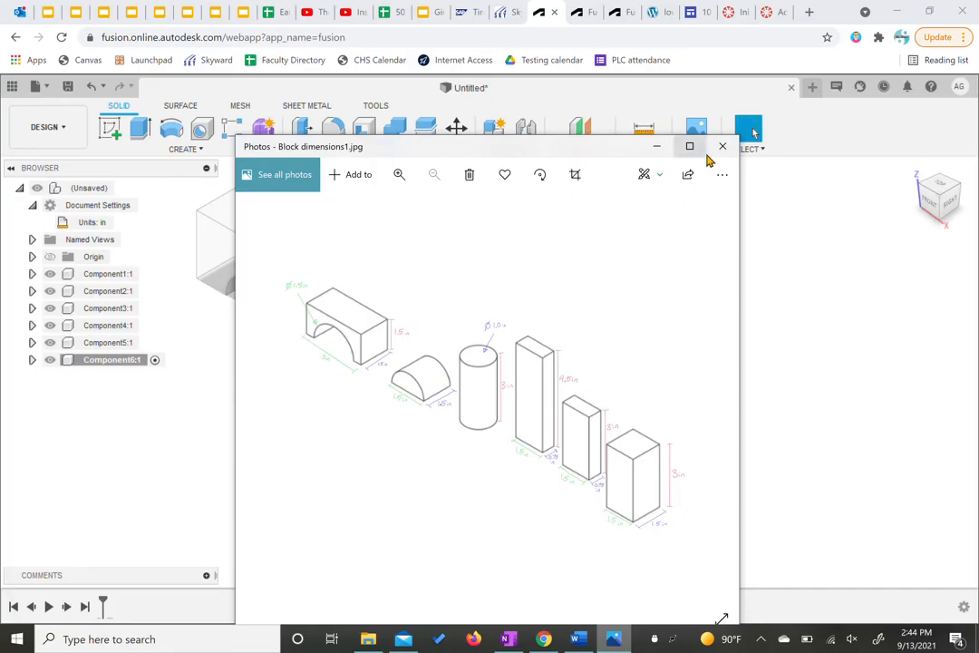
click(722, 146)
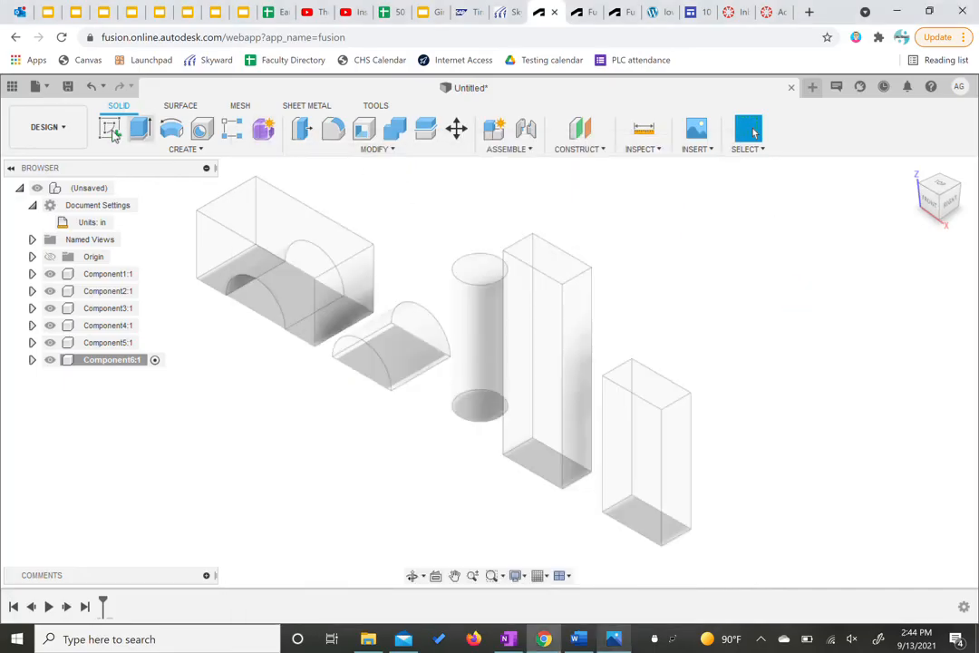
Sketch a 1.5 × 1.5 in square on the XY plane beside the fifth block
click(108, 129)
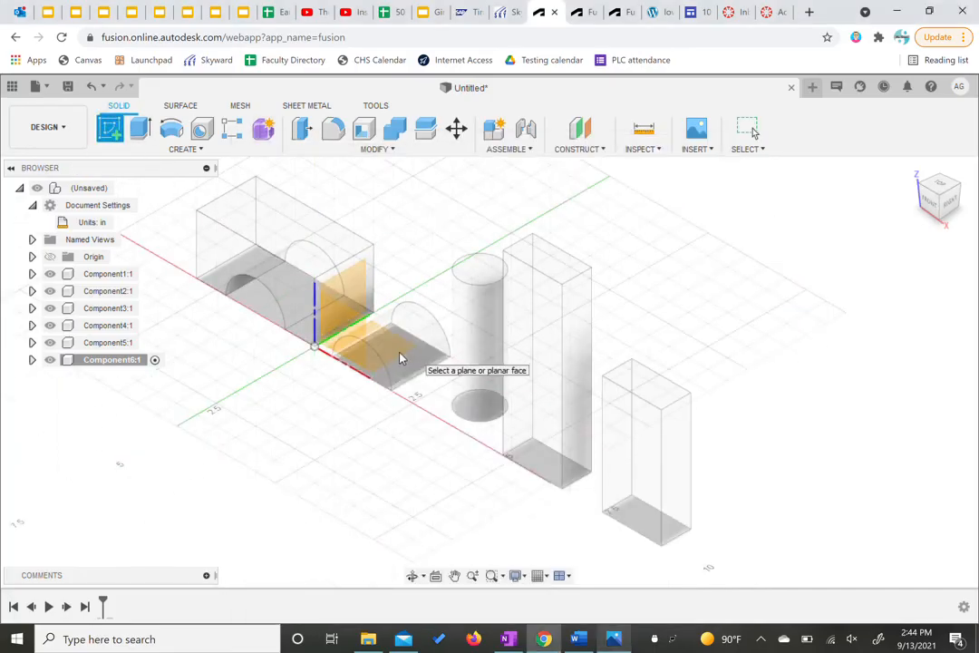
click(939, 186)
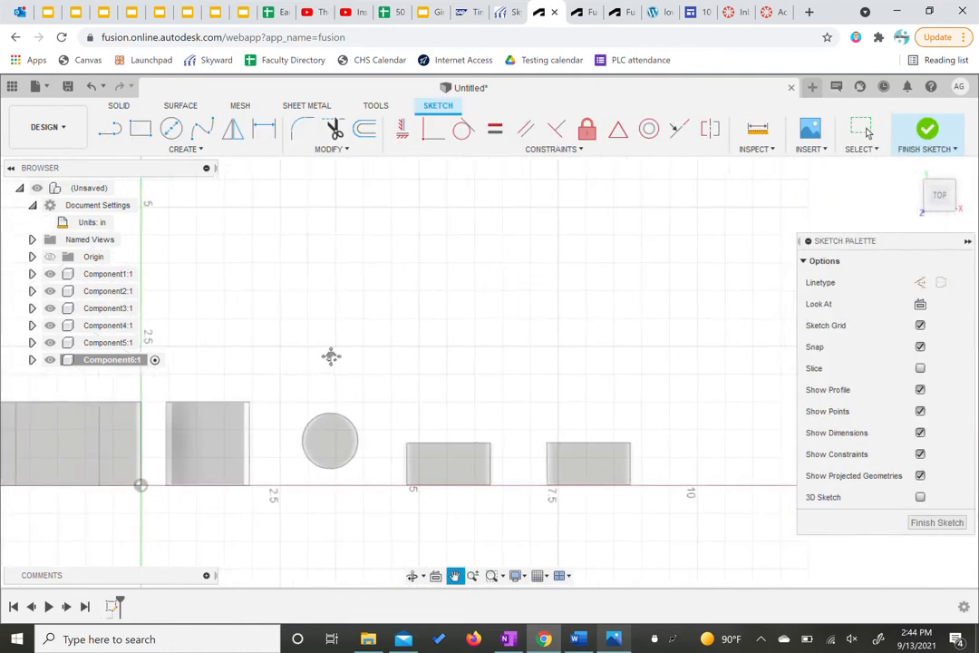
click(140, 128)
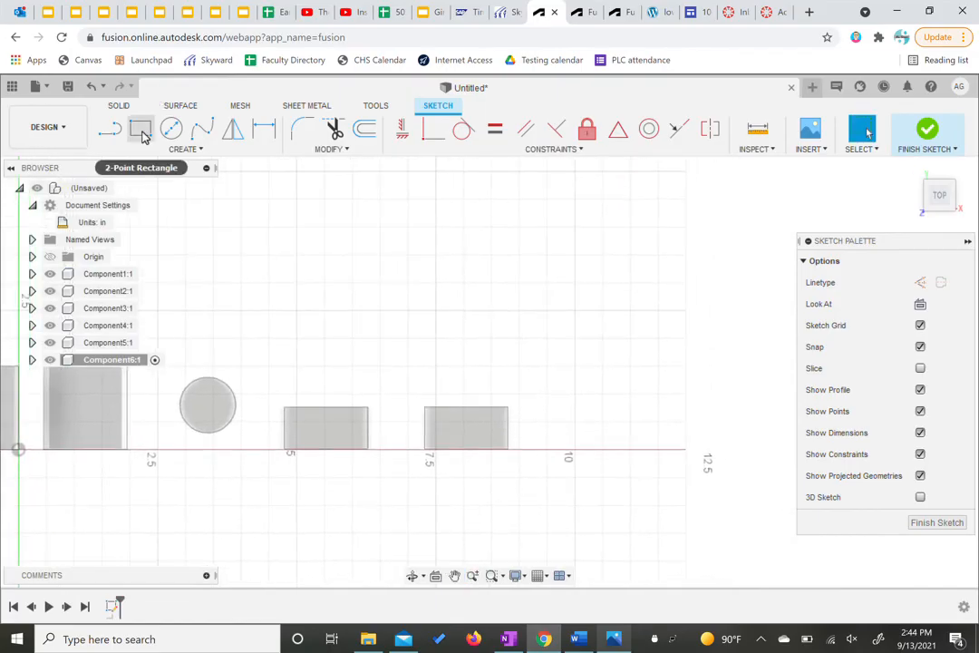
click(141, 129)
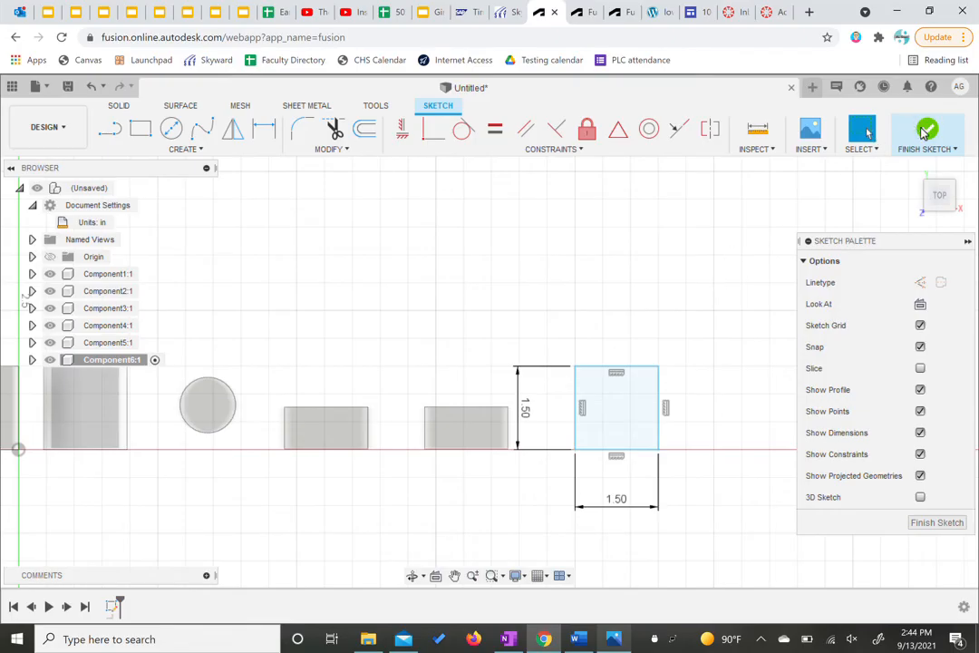
click(926, 133)
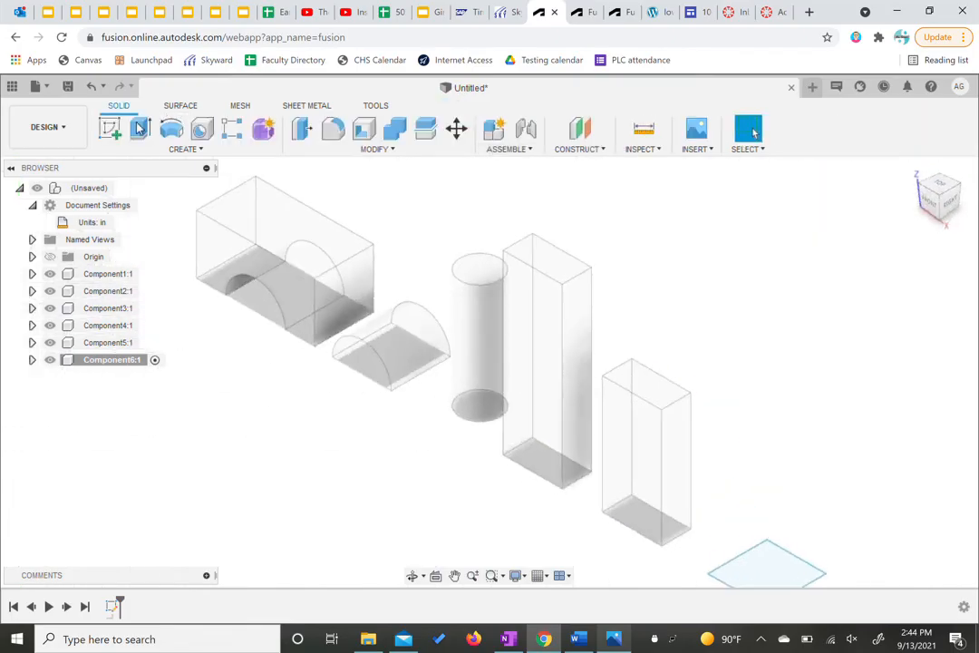
Extrude Component6's square profile into a solid block
click(141, 128)
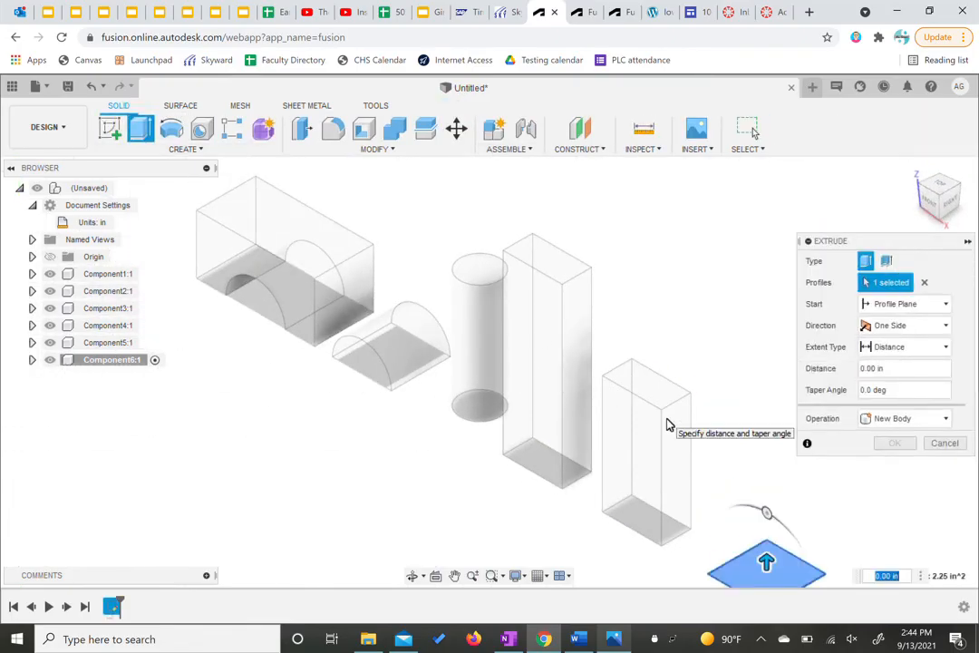
click(894, 442)
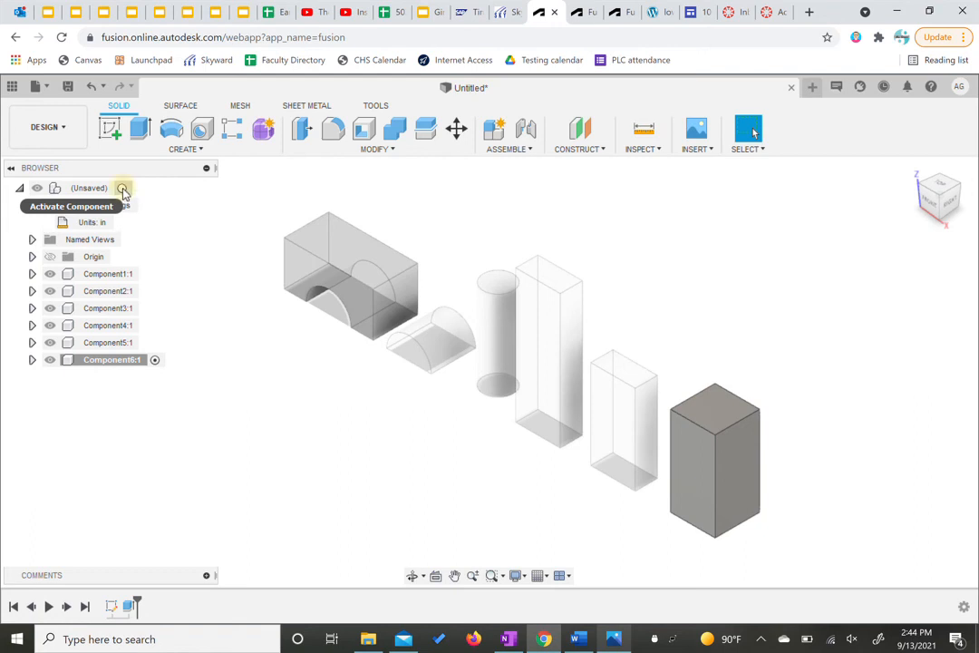
Activate the root component and save the design as 'Activity 1.2.2' in Practice
click(124, 188)
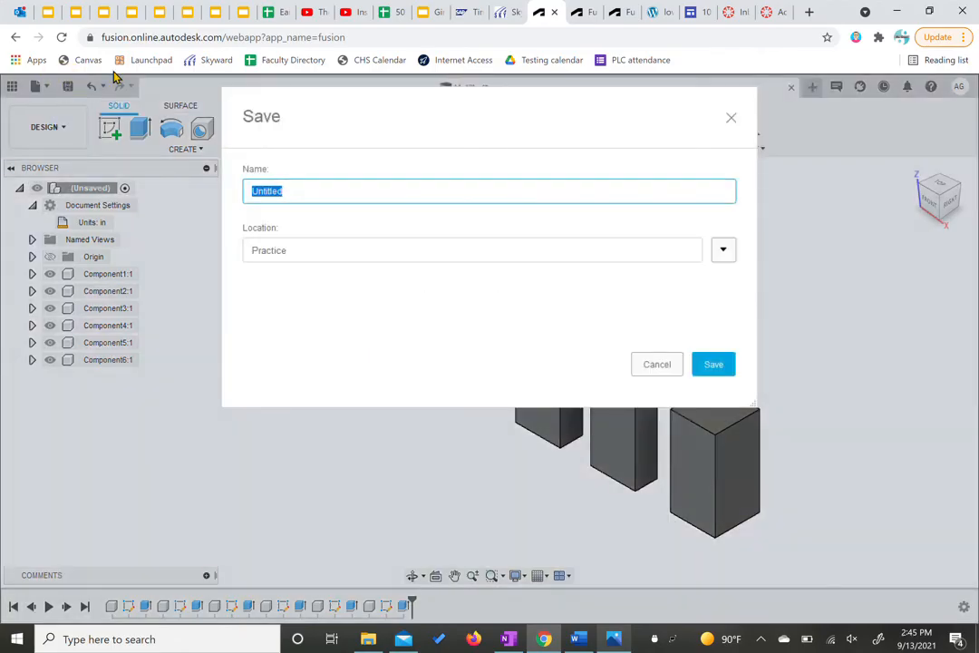
text(1.2.2)
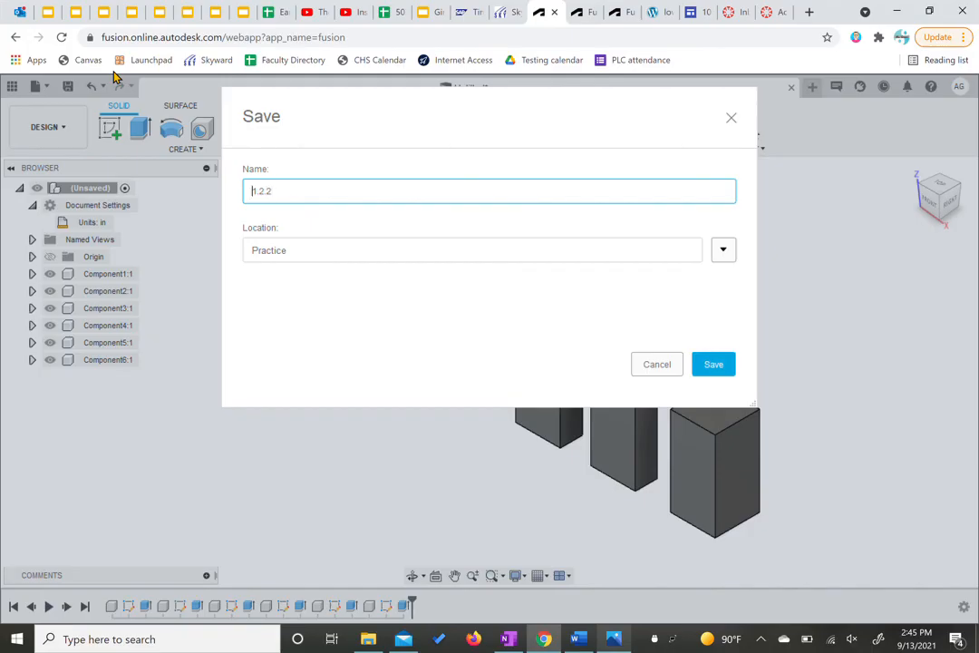
text(ACtivit)
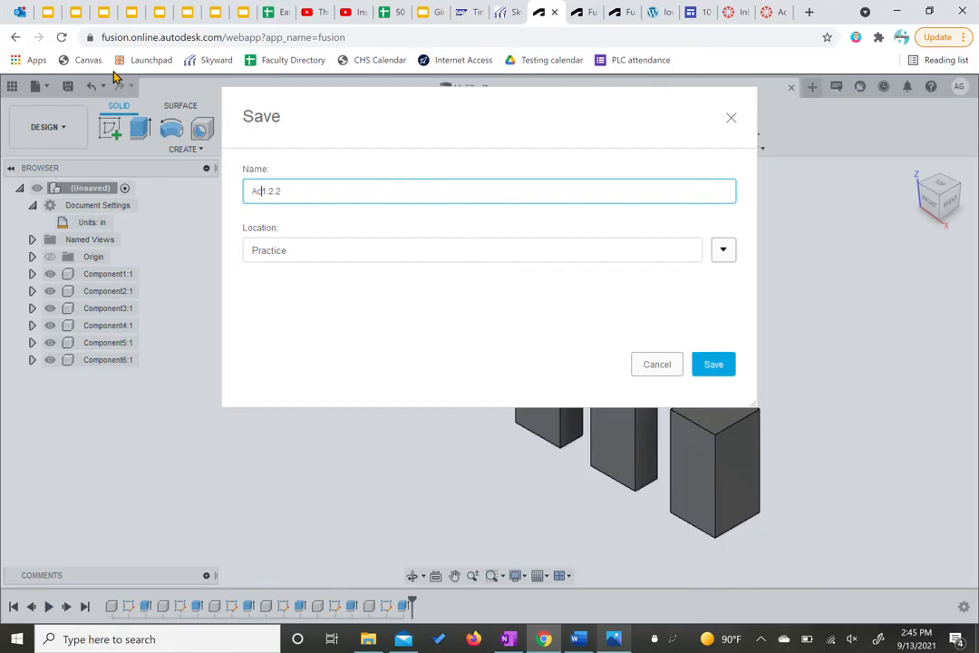
text(Activity 1)
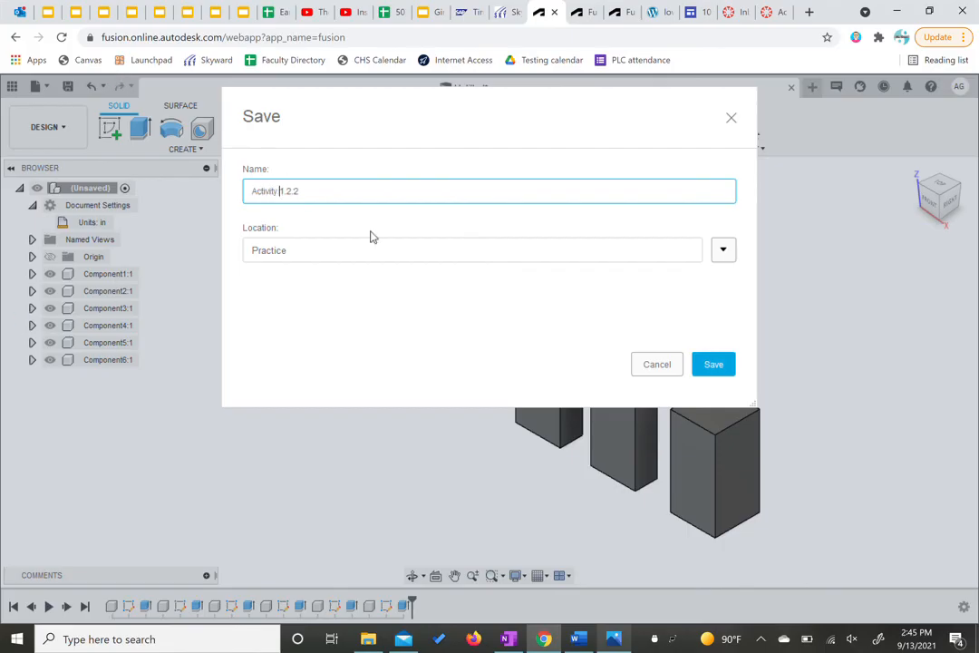
click(713, 363)
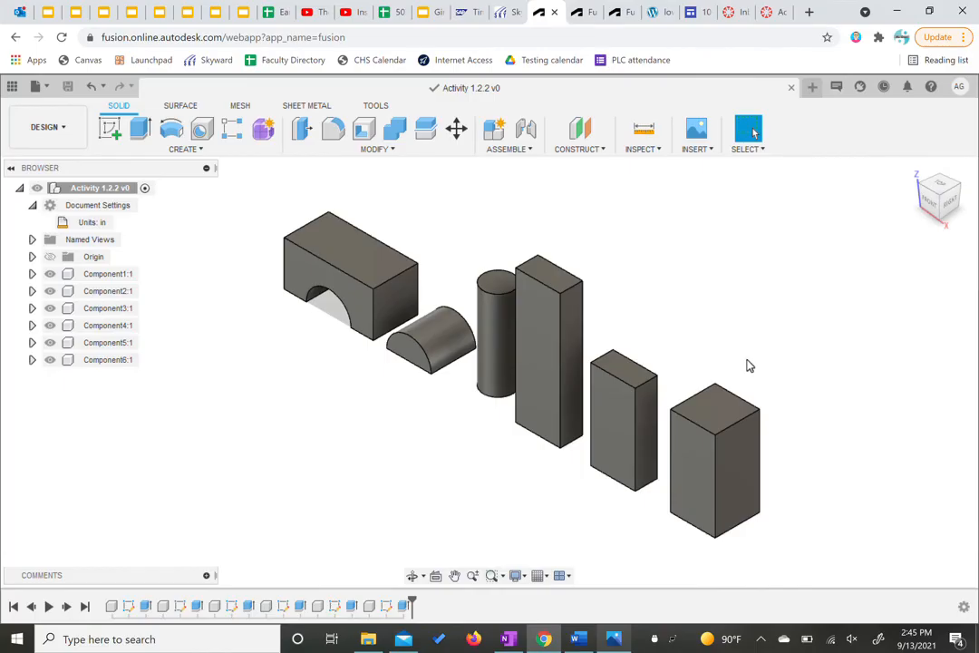
mouse_move(621, 324)
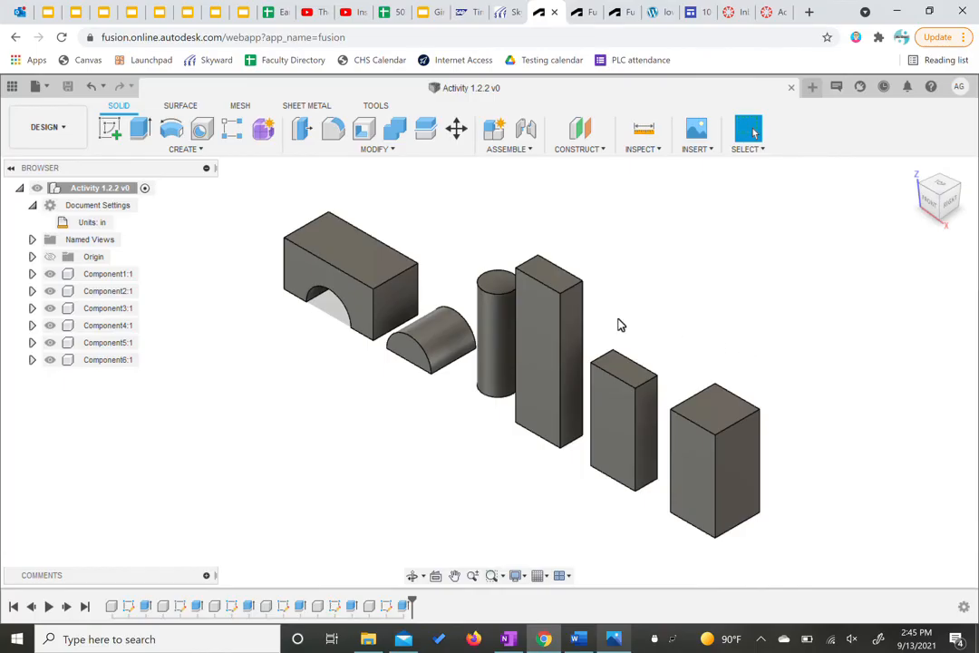
mouse_move(601, 323)
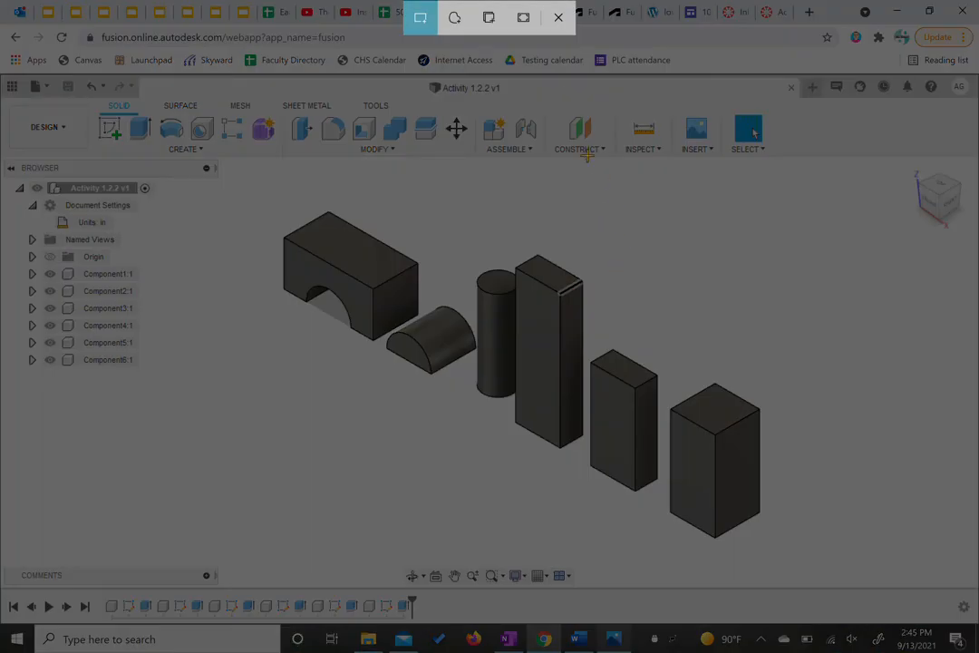
mouse_move(523, 17)
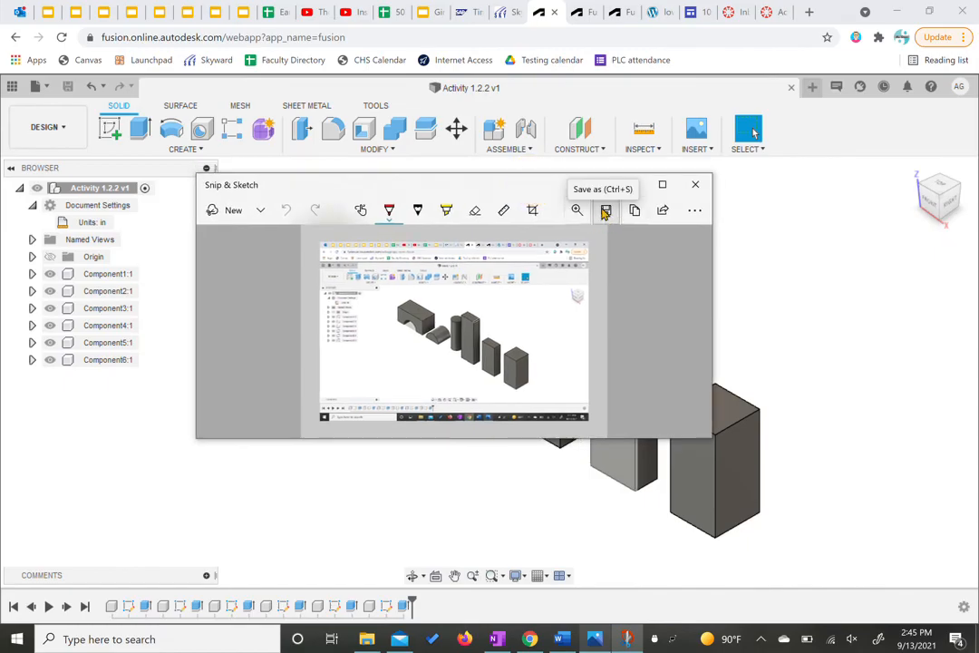
mouse_move(605, 210)
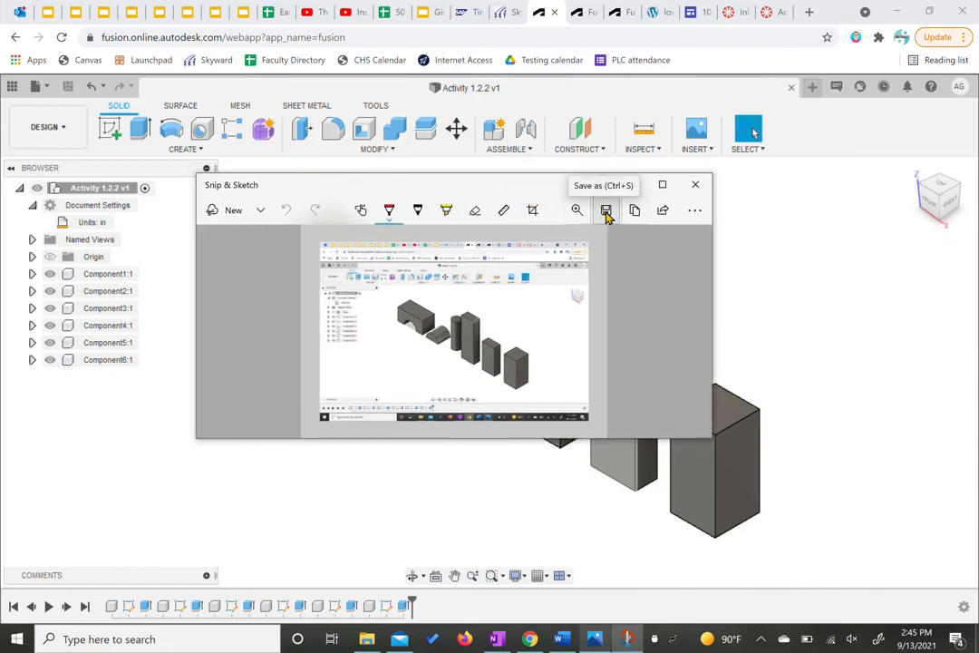